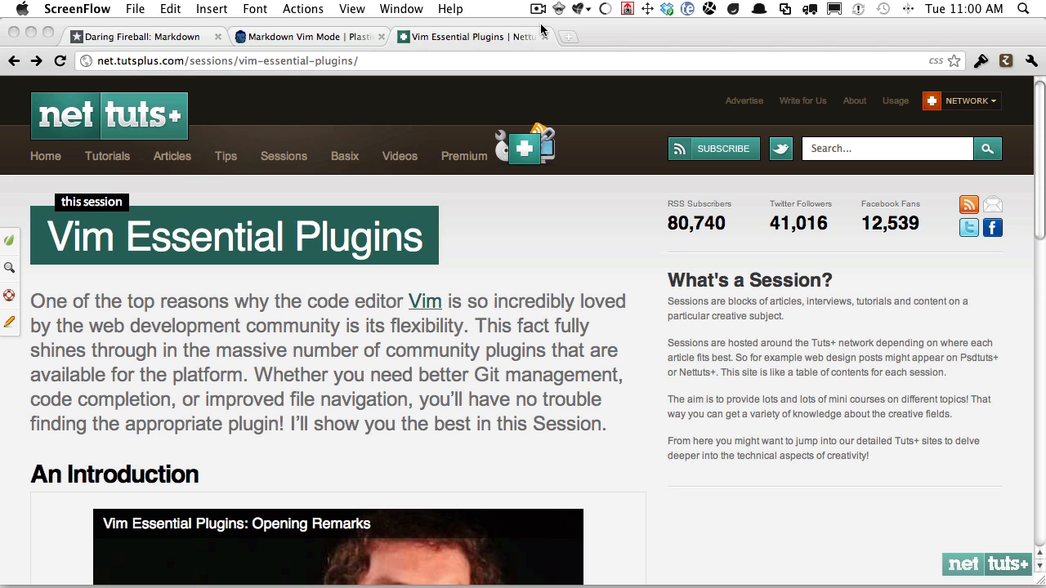
{"action": "mouse_move", "coordinate": [499, 172]}
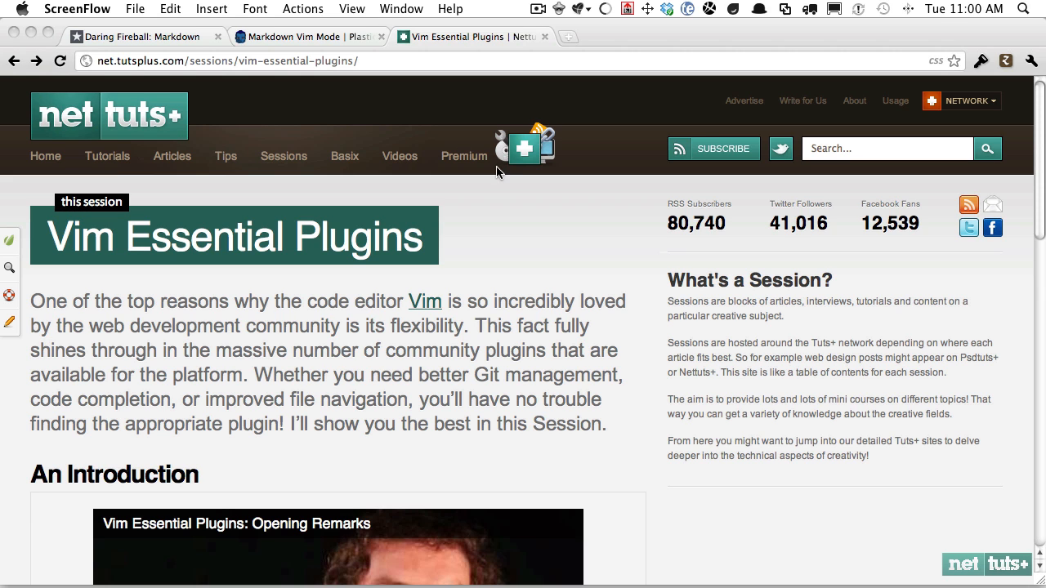
Step: Scroll the Vim Essential Plugins page, then switch to the Daring Fireball: Markdown tab
{"action": "scroll", "scroll_direction": "down", "scroll_amount": 3}
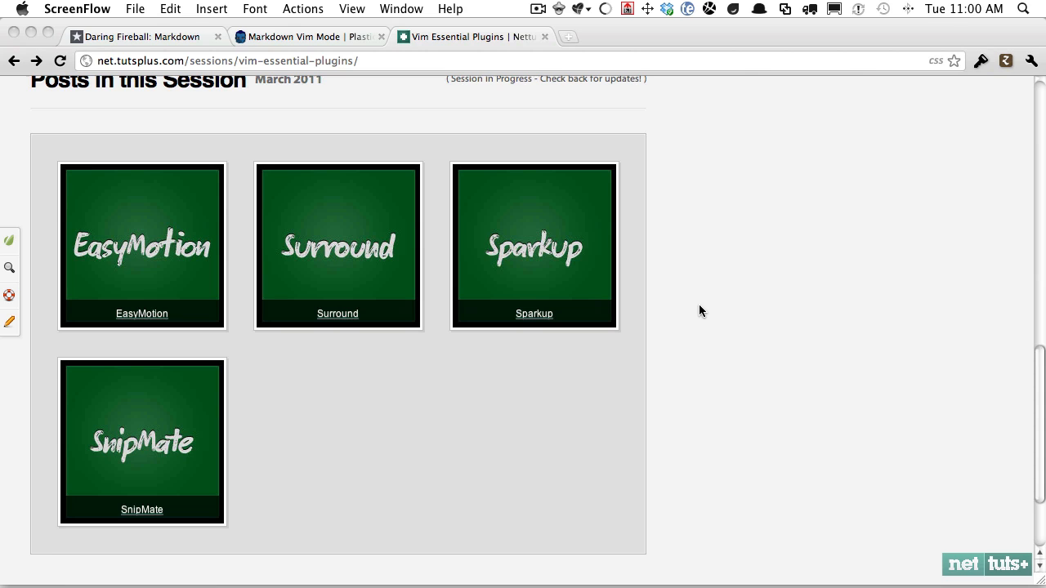
{"action": "mouse_move", "coordinate": [661, 295]}
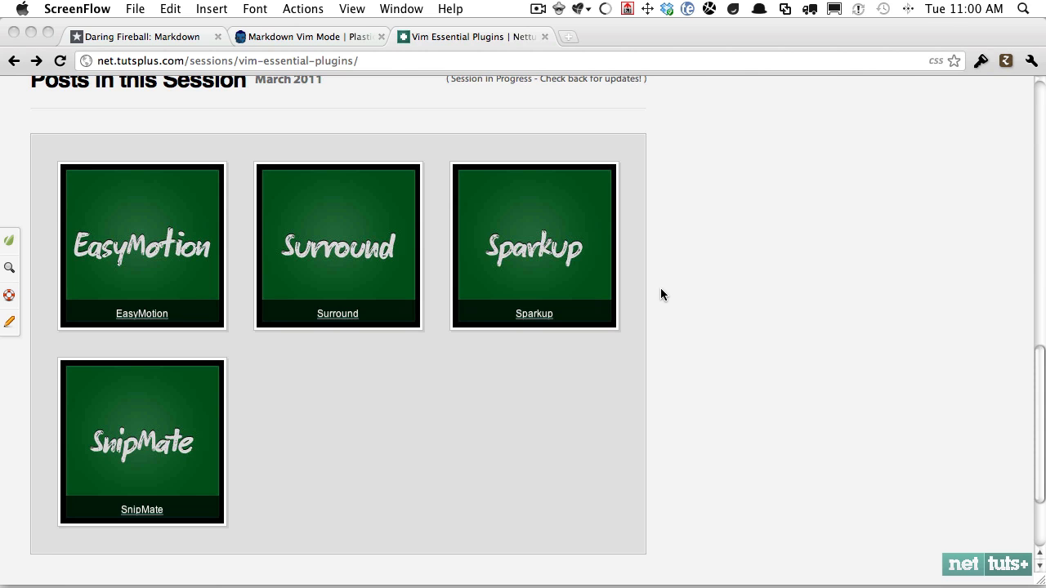
{"action": "mouse_move", "coordinate": [565, 223]}
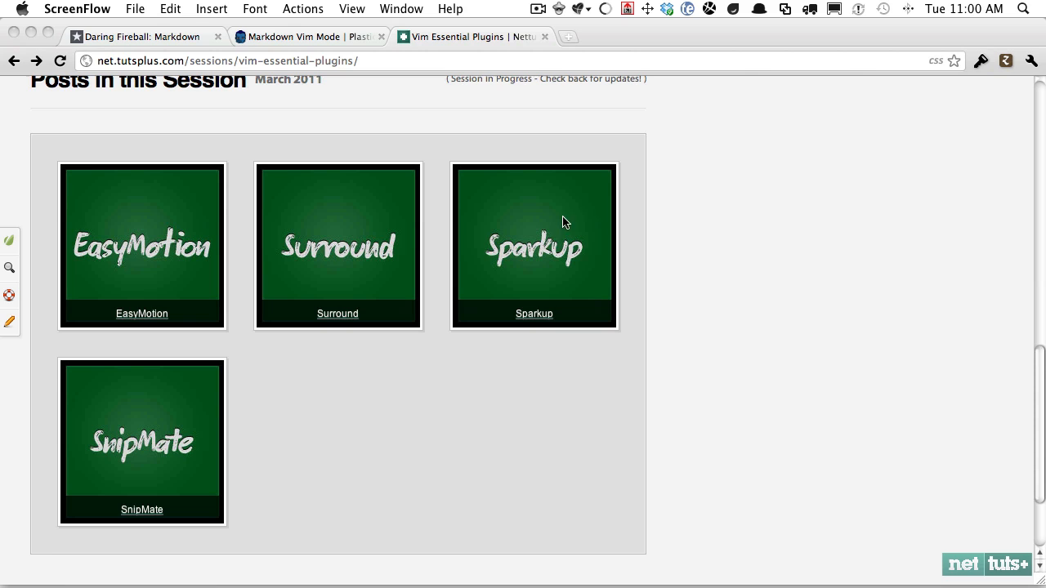
{"action": "mouse_move", "coordinate": [184, 457]}
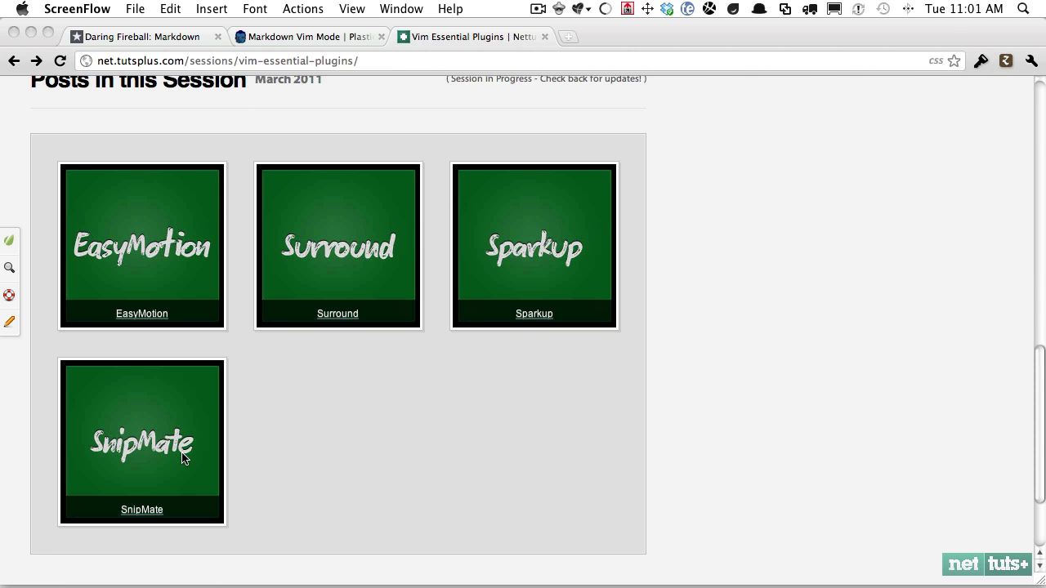
{"action": "mouse_move", "coordinate": [119, 28]}
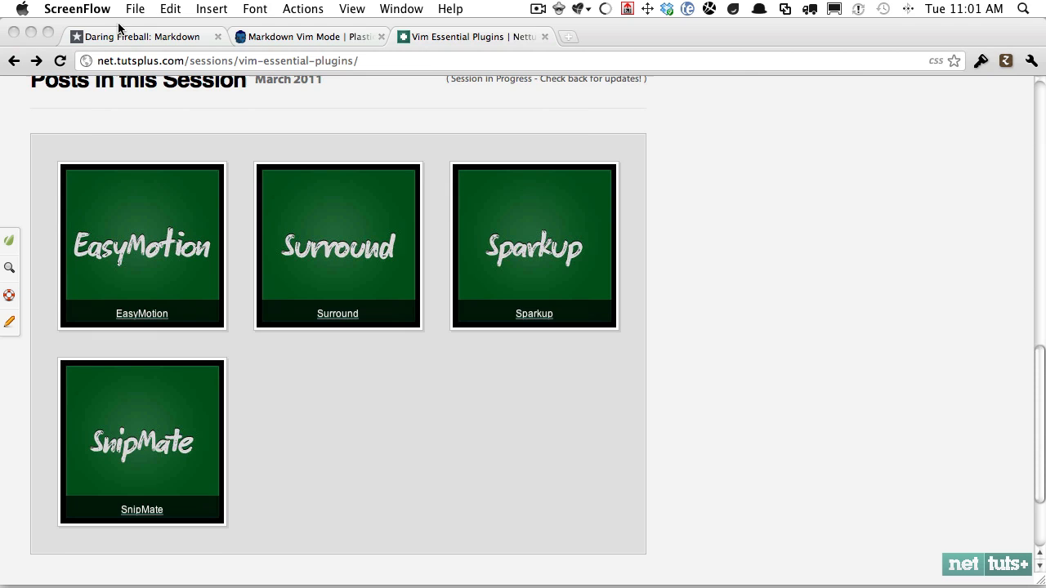
{"action": "left_click", "coordinate": [143, 37]}
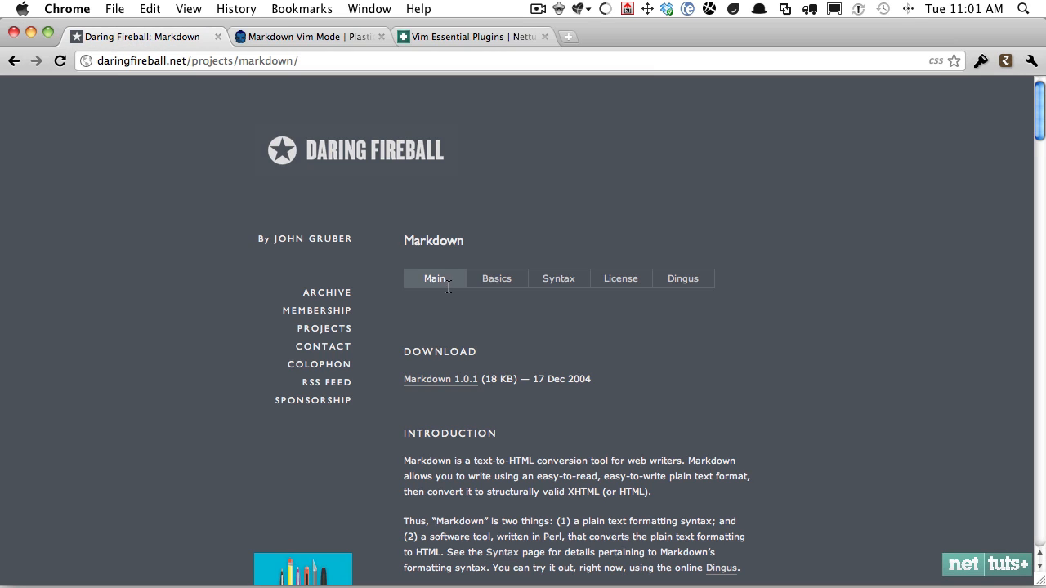
{"action": "mouse_move", "coordinate": [515, 301]}
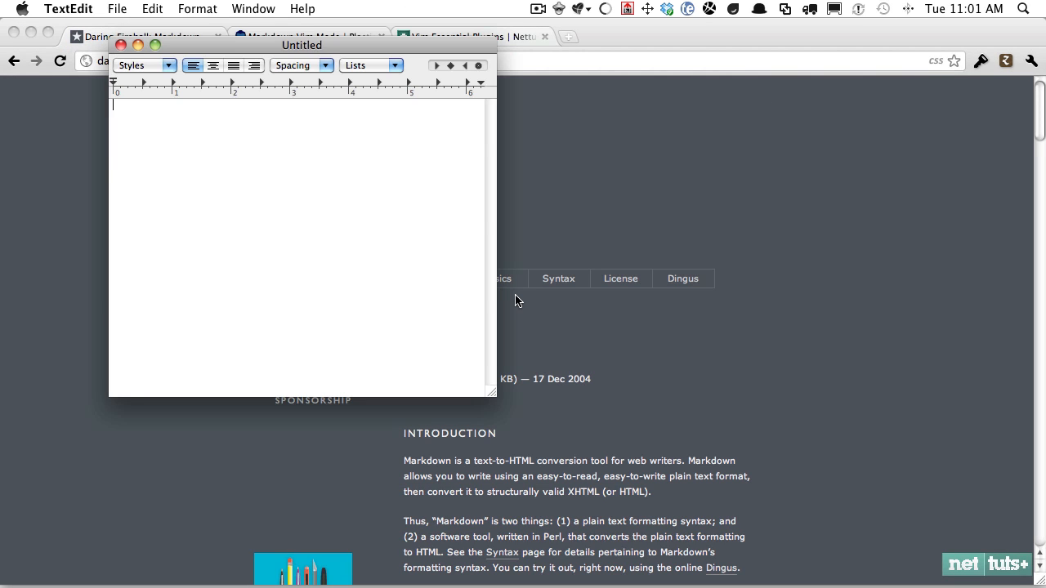
Step: Type and clear the sample <ul> tag and '- my' list lines in TextEdit
{"action": "type", "text": "<ul>"}
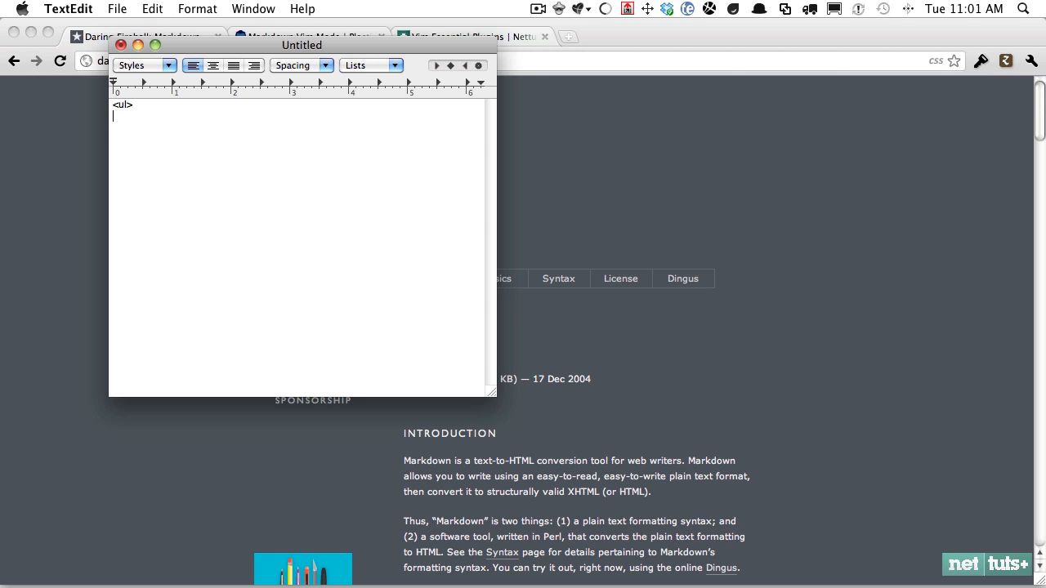
{"action": "key", "text": "backspace"}
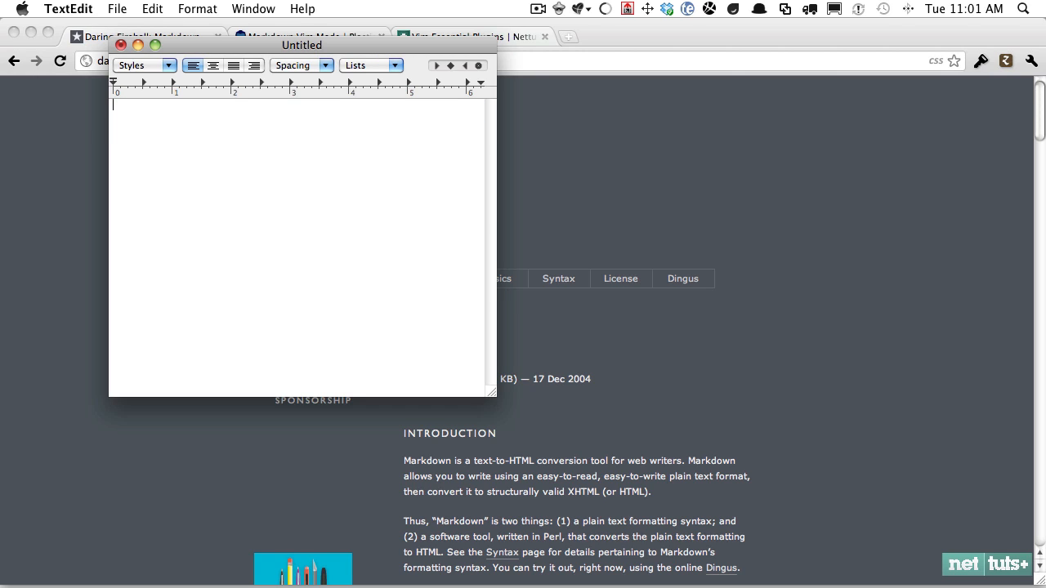
{"action": "type", "text": "- my"}
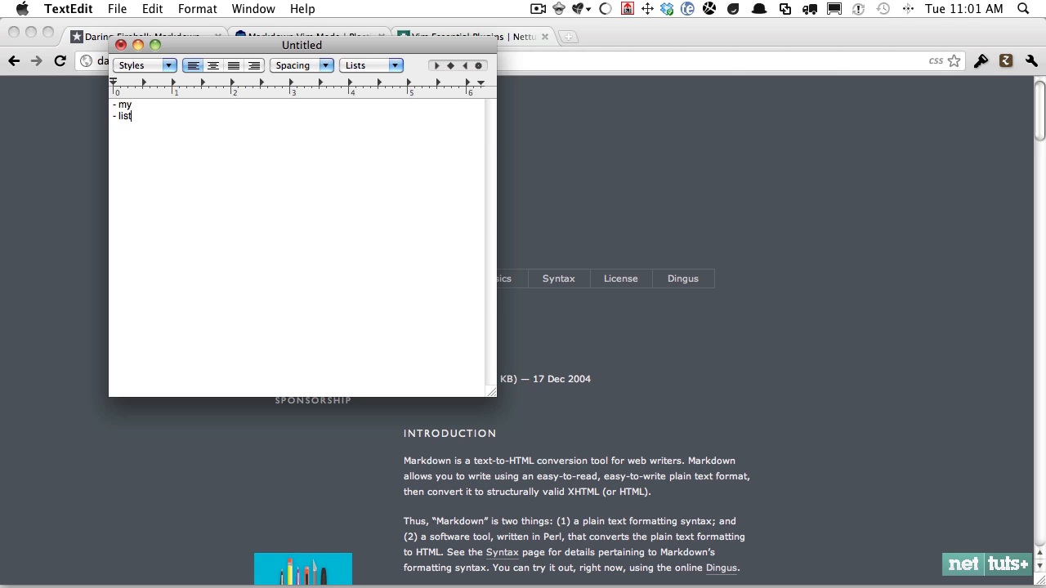
{"action": "key", "text": "Return"}
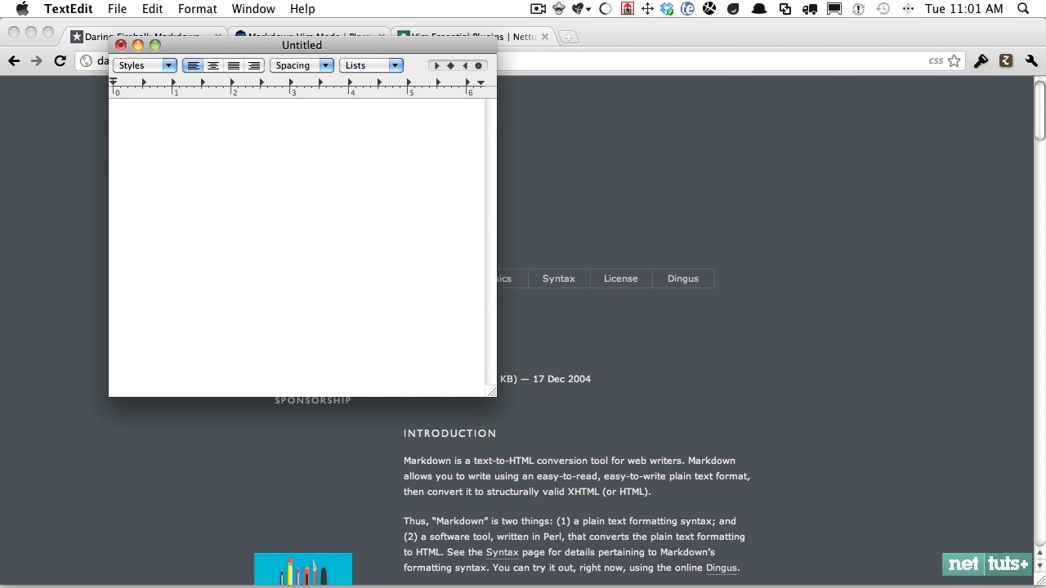
Step: Type the blockquote line "> This is my quote." and select it
{"action": "type", "text": "> Thi"}
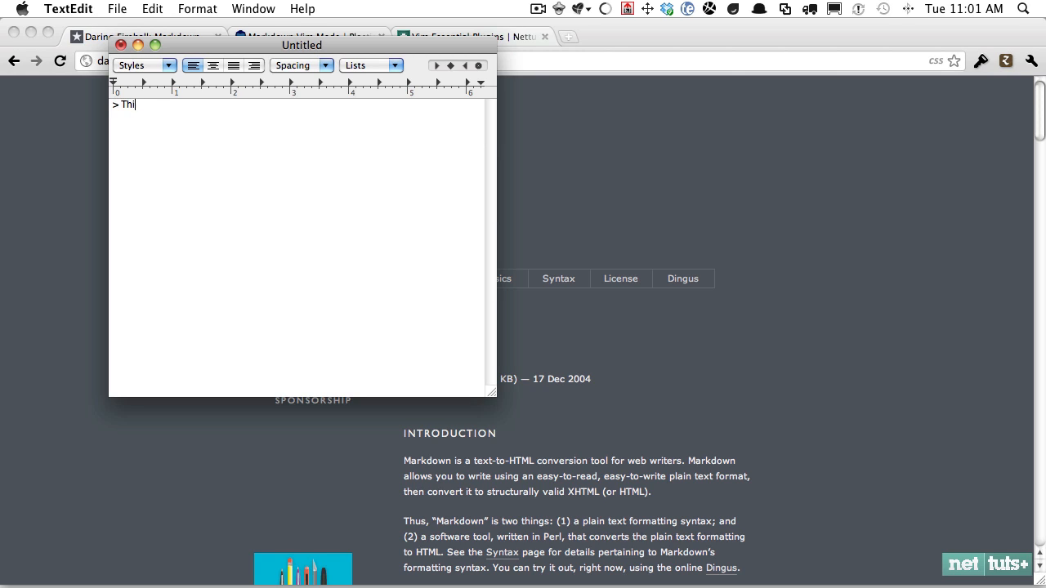
{"action": "type", "text": "s is my quote."}
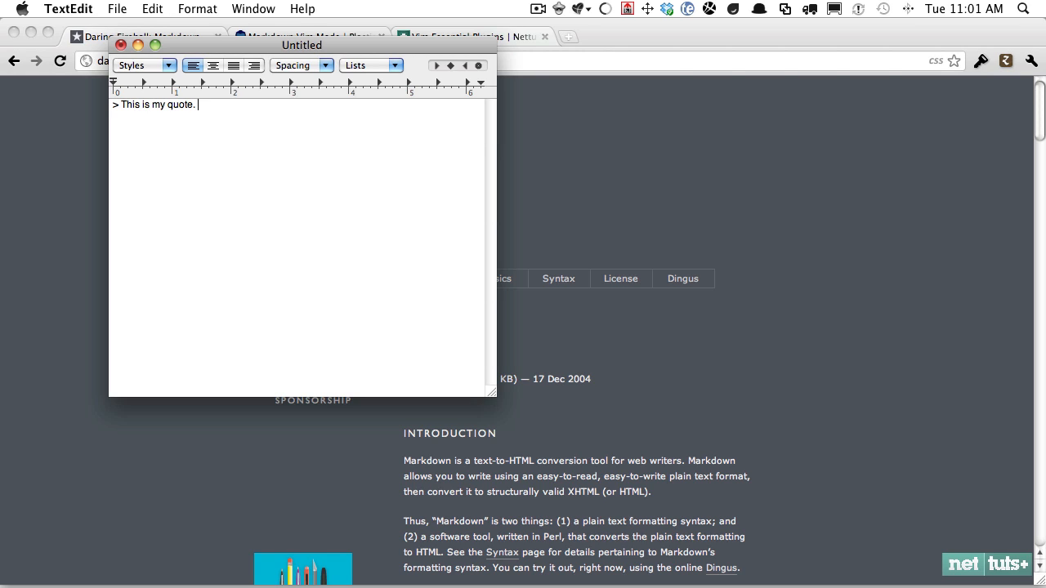
{"action": "mouse_move", "coordinate": [129, 99]}
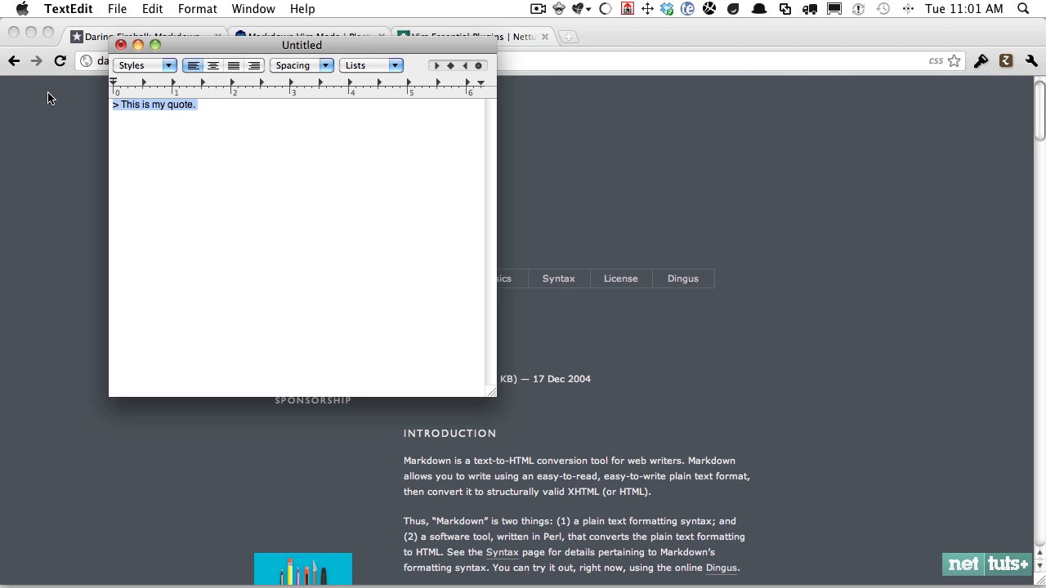
{"action": "mouse_move", "coordinate": [42, 97]}
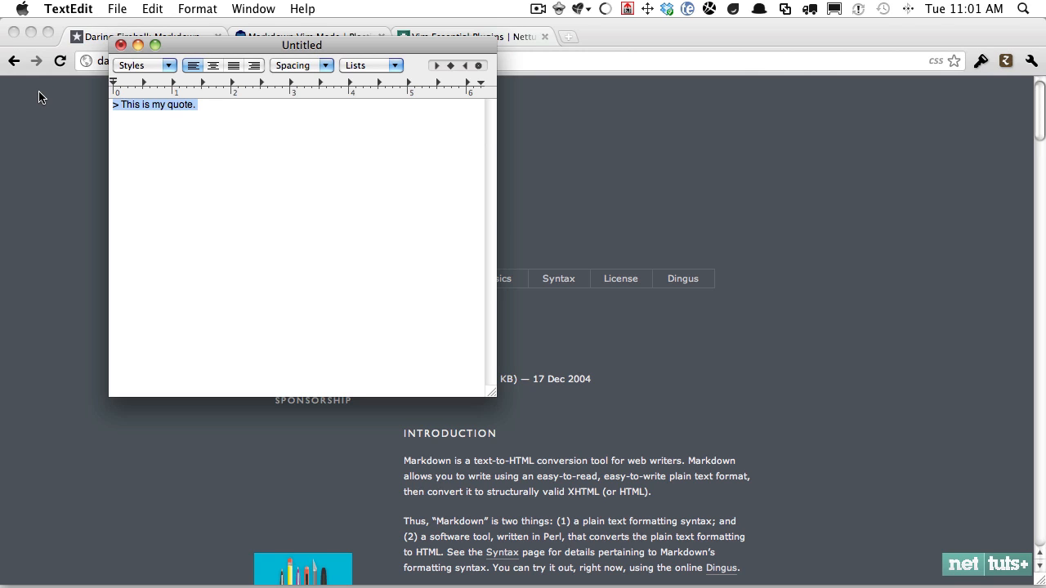
{"action": "left_click", "coordinate": [167, 104]}
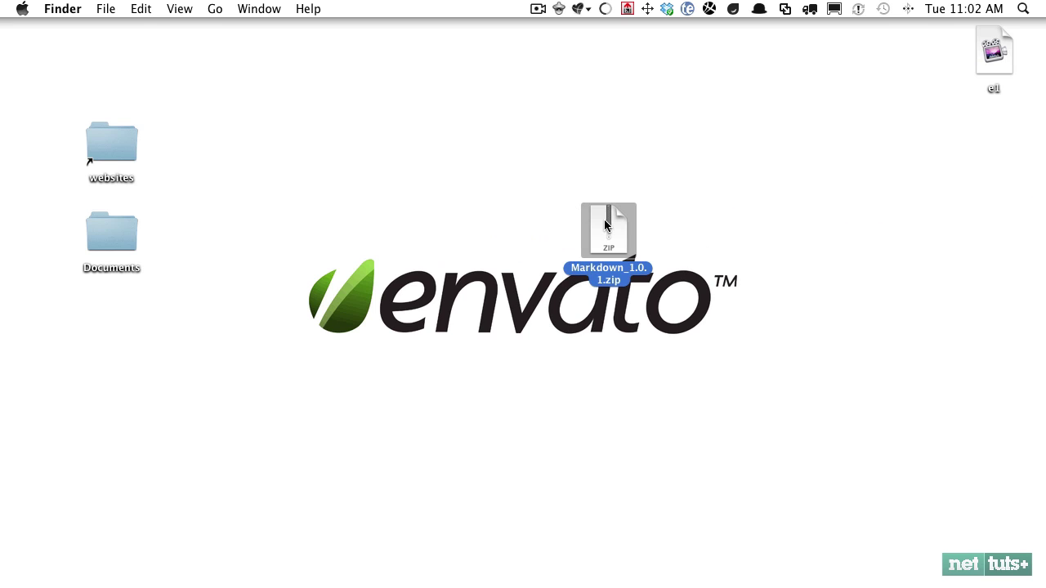
Step: Extract Markdown_1.0.1.zip and open the resulting Markdown_1.0.1 folder
{"action": "double_click", "coordinate": [608, 229]}
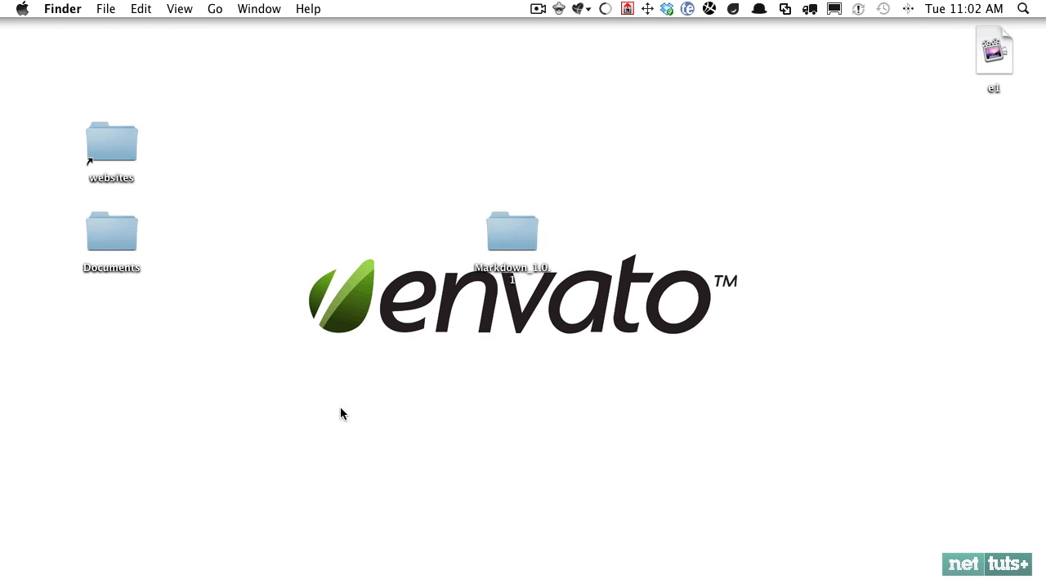
{"action": "double_click", "coordinate": [510, 229]}
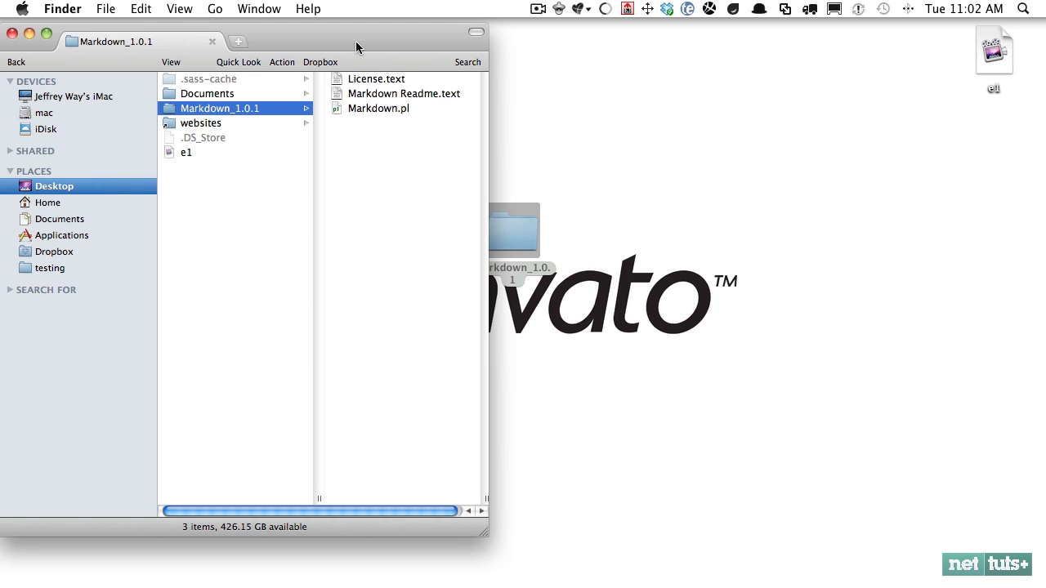
{"action": "mouse_move", "coordinate": [594, 213]}
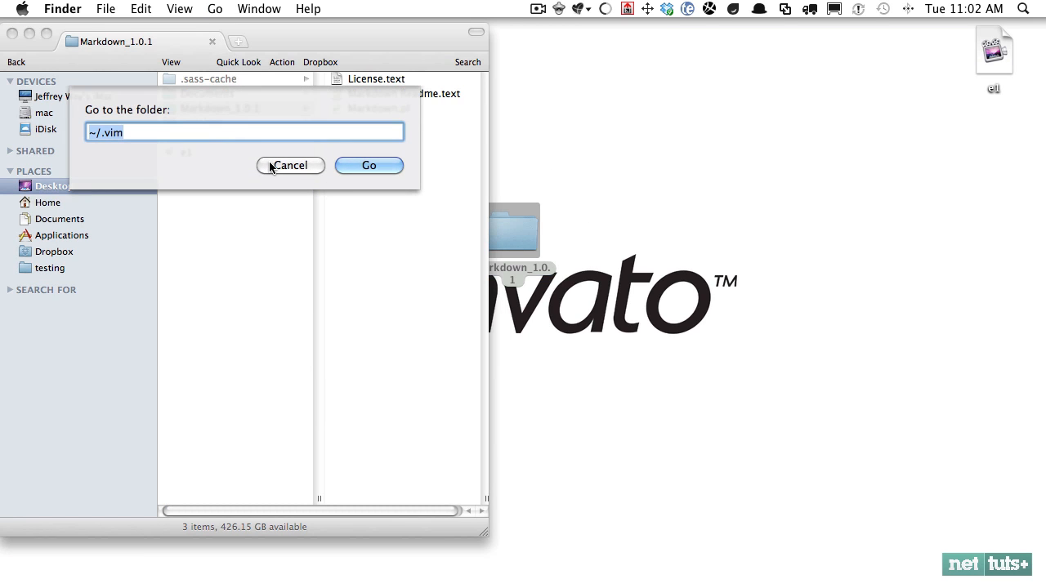
Step: Check Markdown.pl is in /usr/local/bin, then open the desktop's Markdown_1.0.1 folder
{"action": "type", "text": "/usr/"}
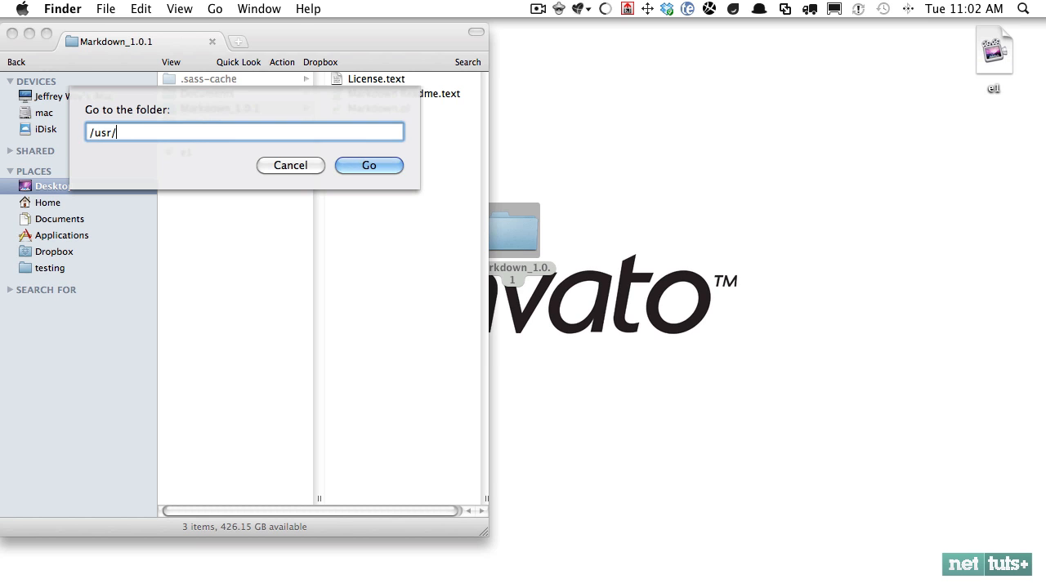
{"action": "left_click", "coordinate": [368, 165]}
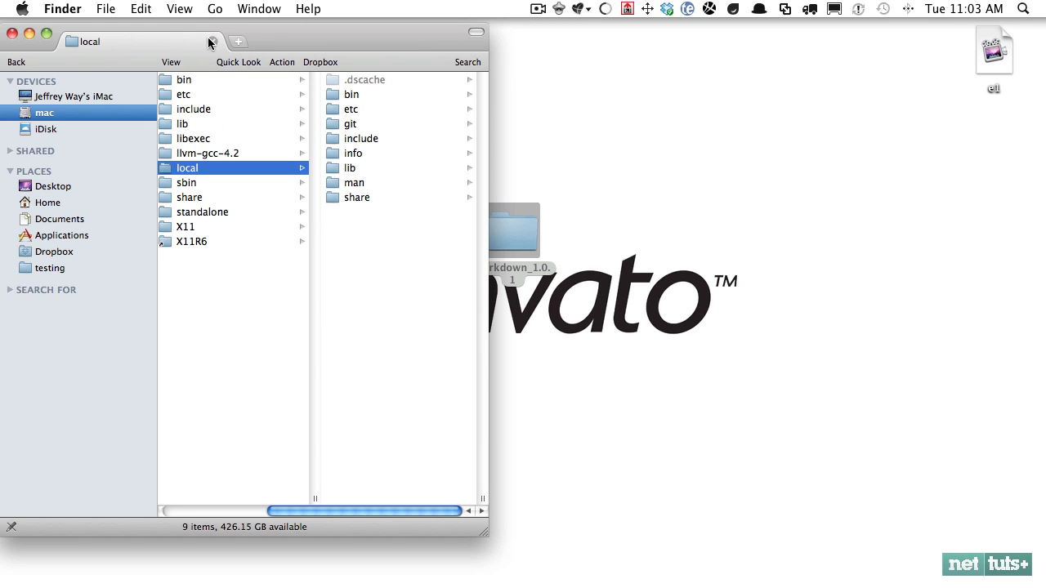
{"action": "left_click", "coordinate": [351, 94]}
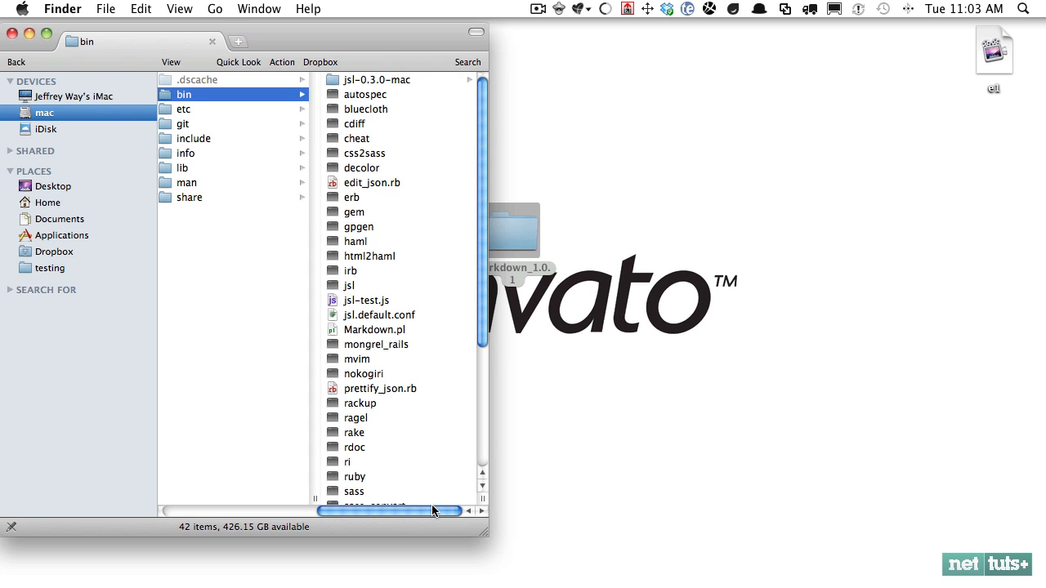
{"action": "mouse_move", "coordinate": [457, 322]}
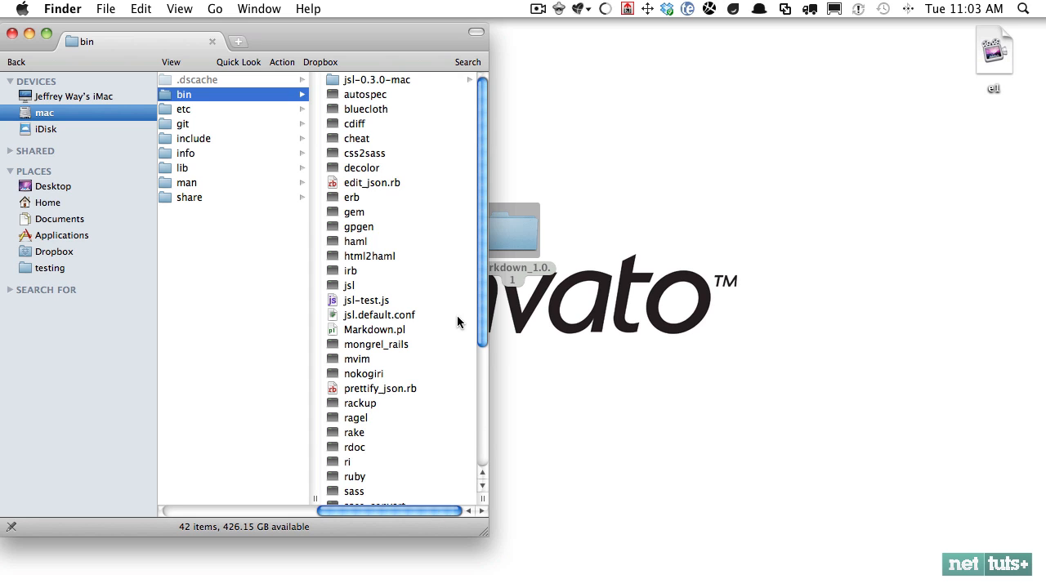
{"action": "mouse_move", "coordinate": [370, 494]}
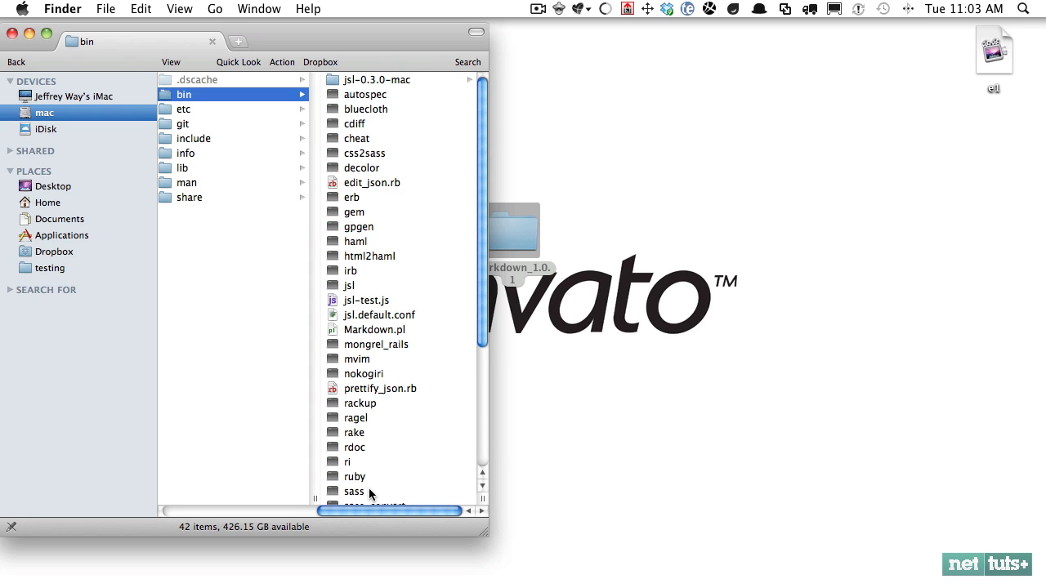
{"action": "left_click", "coordinate": [355, 241]}
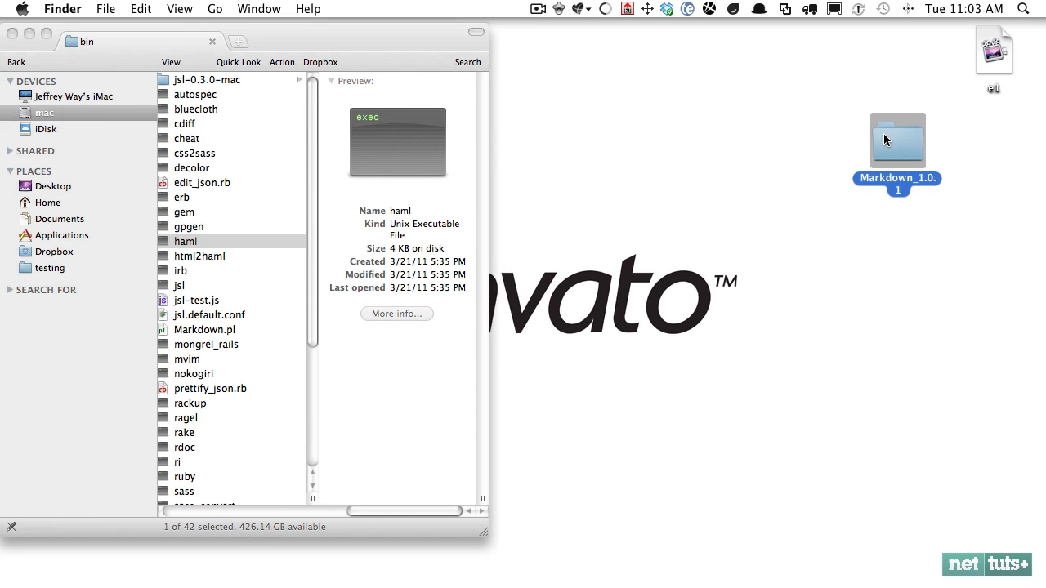
{"action": "double_click", "coordinate": [897, 140]}
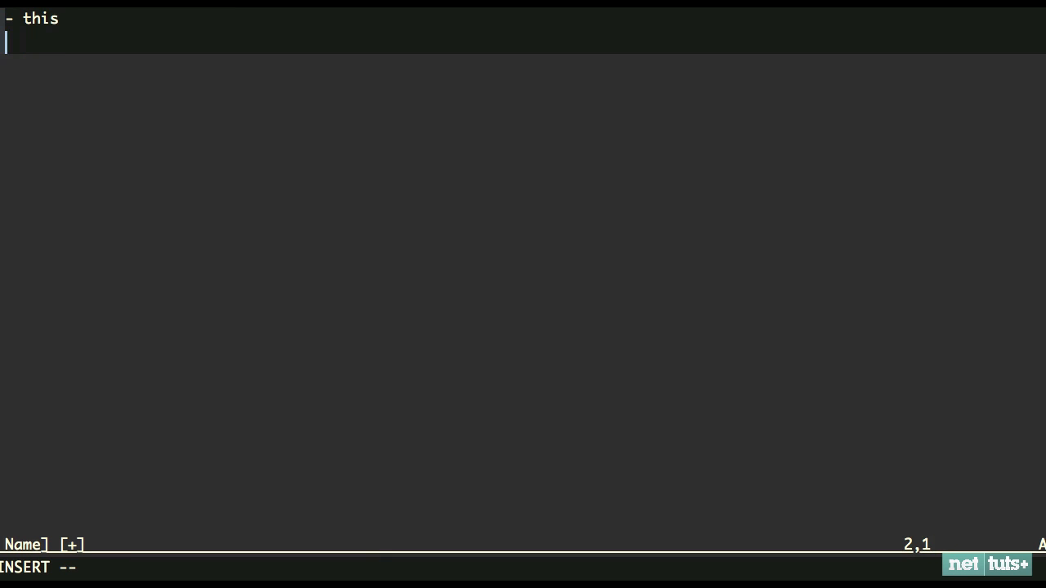
Step: Type the list line, the 'Heading Two' and 'Heading 4' headings, and paragraph text
{"action": "type", "text": "is"}
{"action": "type", "text": "- a"}
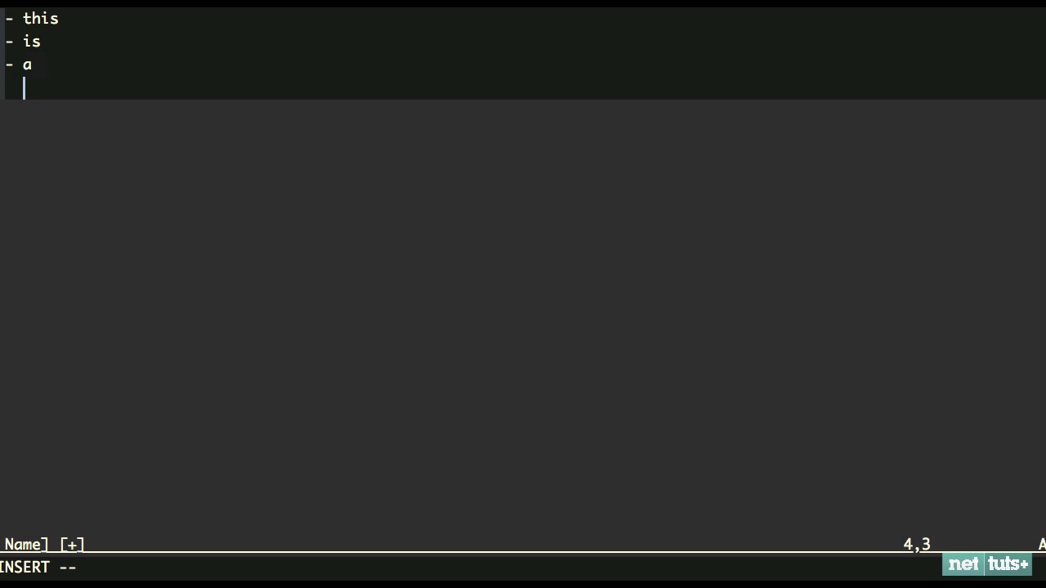
{"action": "type", "text": "list"}
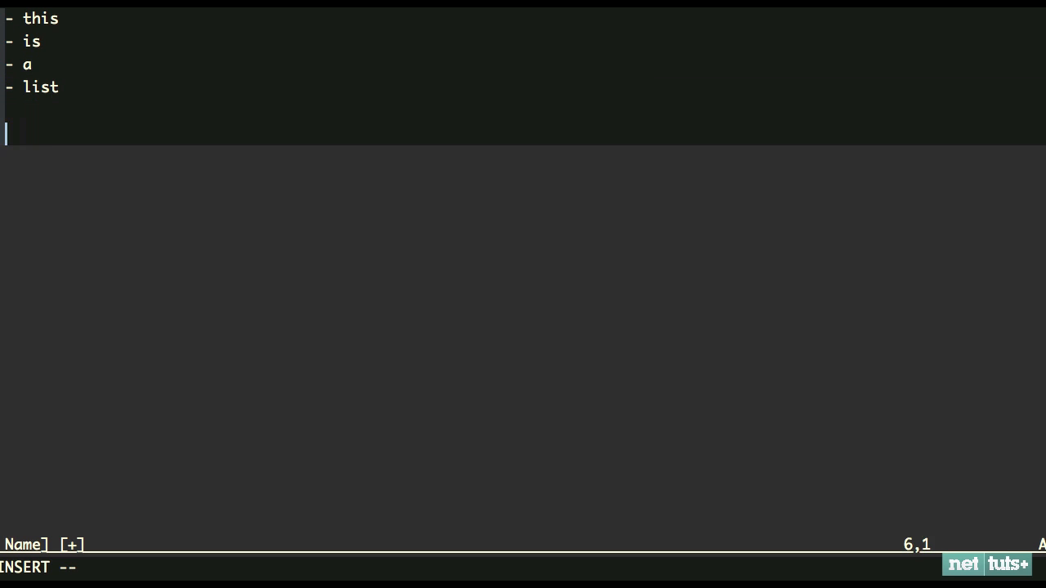
{"action": "type", "text": "## Heading Two"}
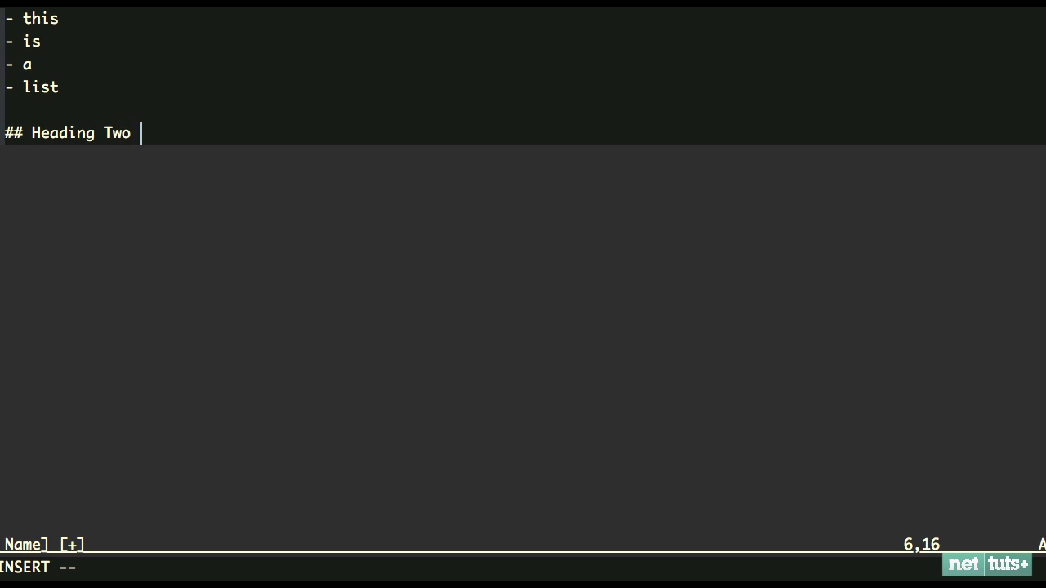
{"action": "type", "text": "Here"}
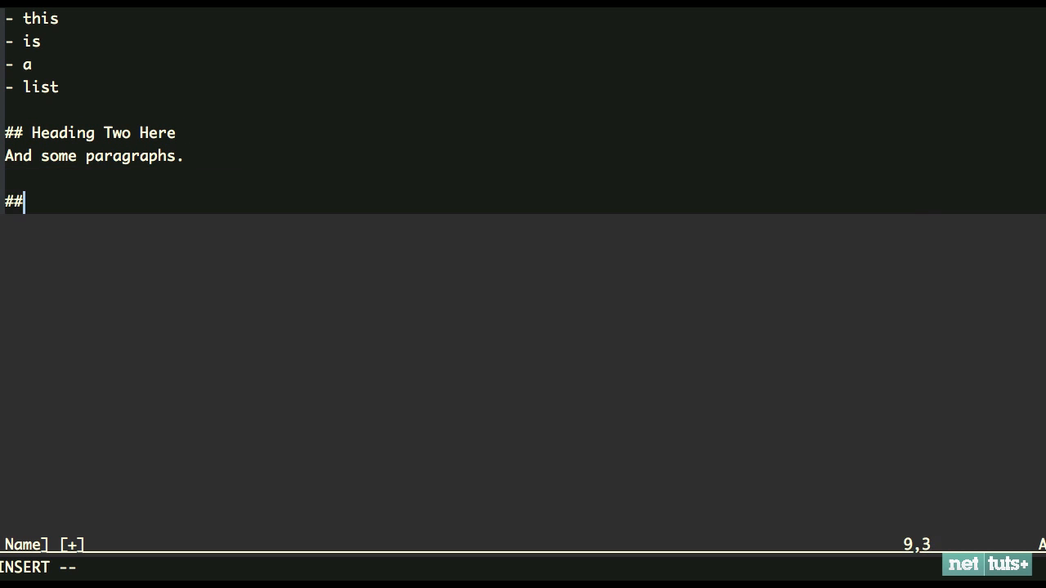
{"action": "type", "text": "## Heading 4 Here"}
{"action": "type", "text": ">"}
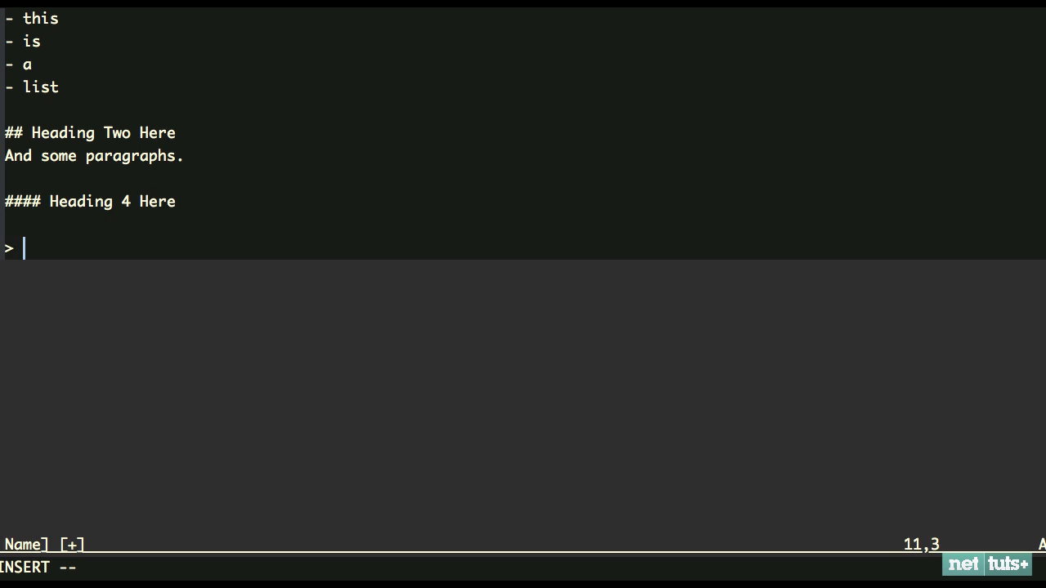
Step: Add a blockquote, an inline code snippet, and a 'Hello World' div with id biggerBlock
{"action": "type", "text": "And a blockquotes goes here."}
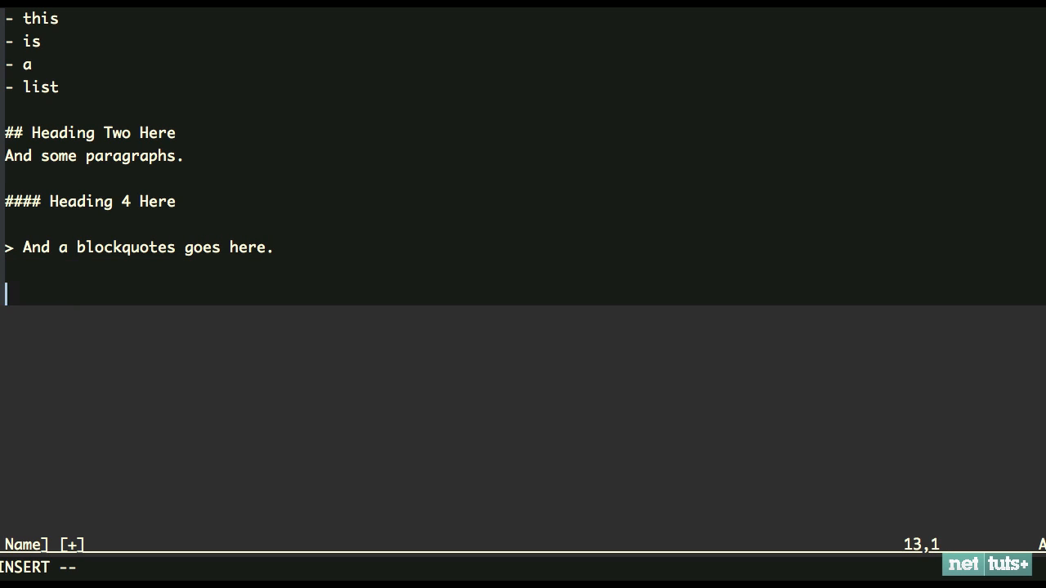
{"action": "type", "text": "`codr"}
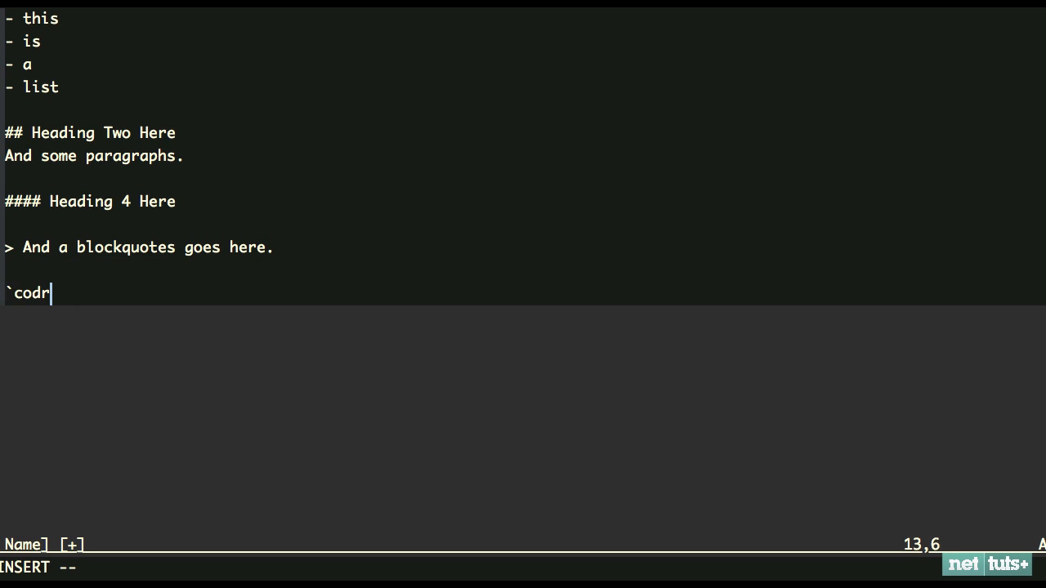
{"action": "type", "text": "e snippet` goes here. Or:"}
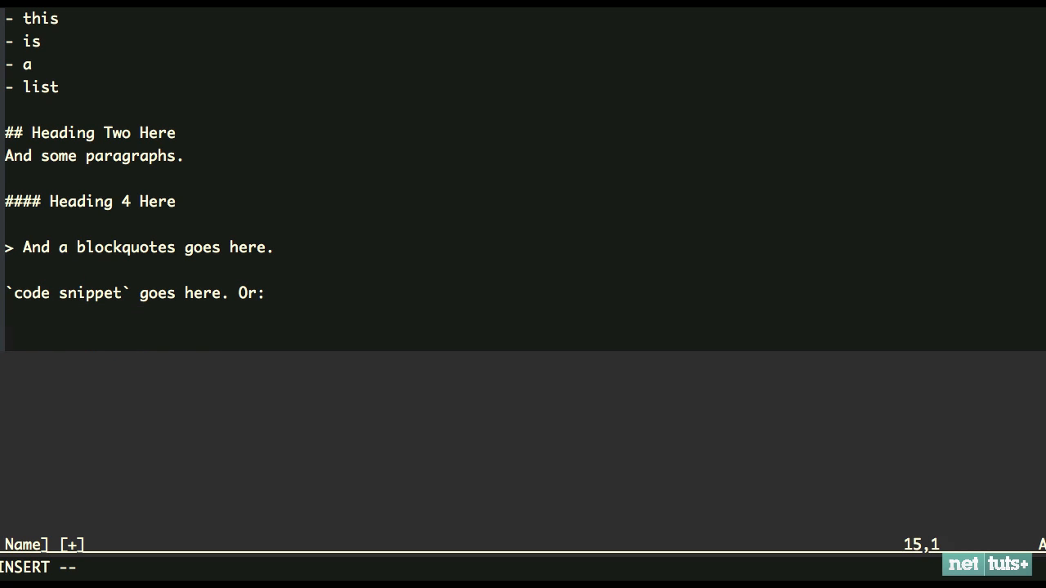
{"action": "type", "text": "<di"}
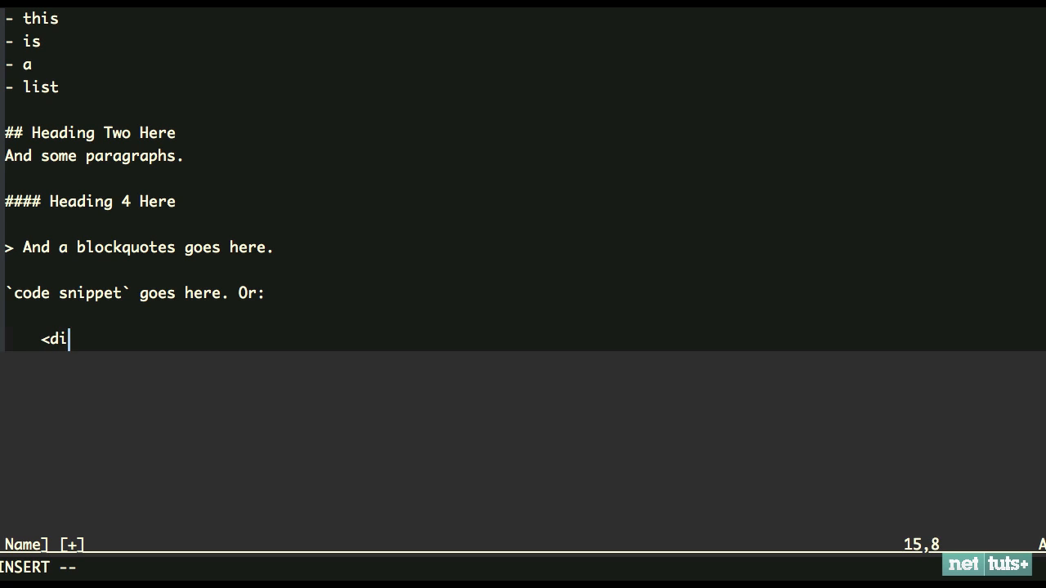
{"action": "type", "text": "v id=\"biggerBlock\"> H"}
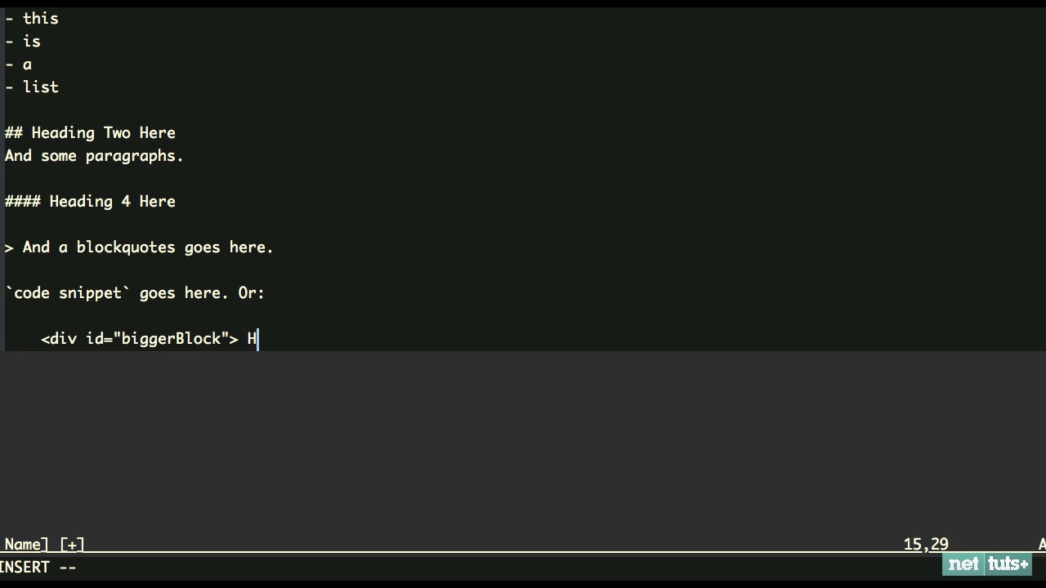
{"action": "type", "text": "ello World </div>"}
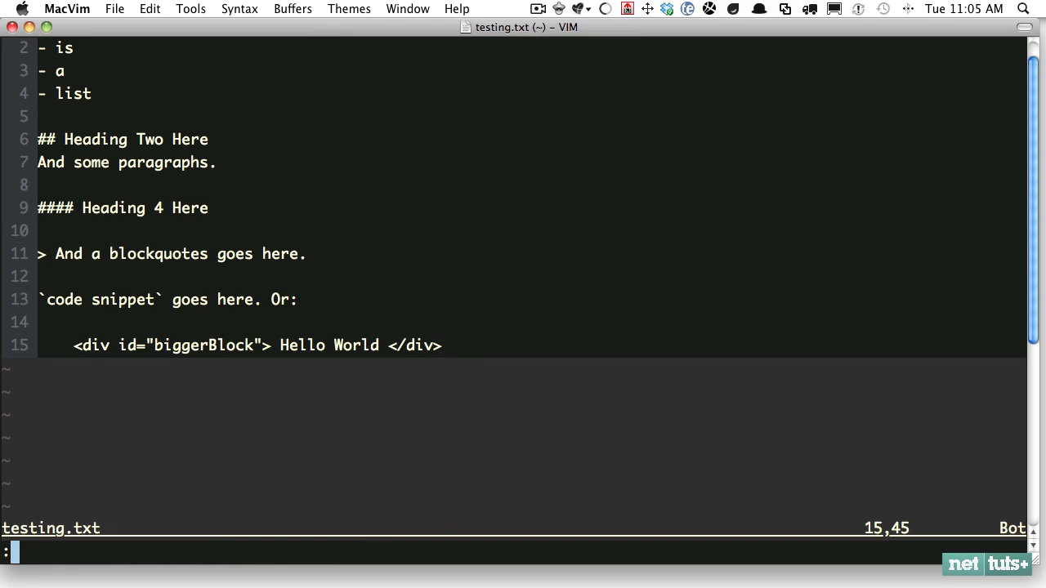
Step: Filter the whole buffer with :%!/usr/local/bin/Markdown.pl --html5
{"action": "type", "text": "%"}
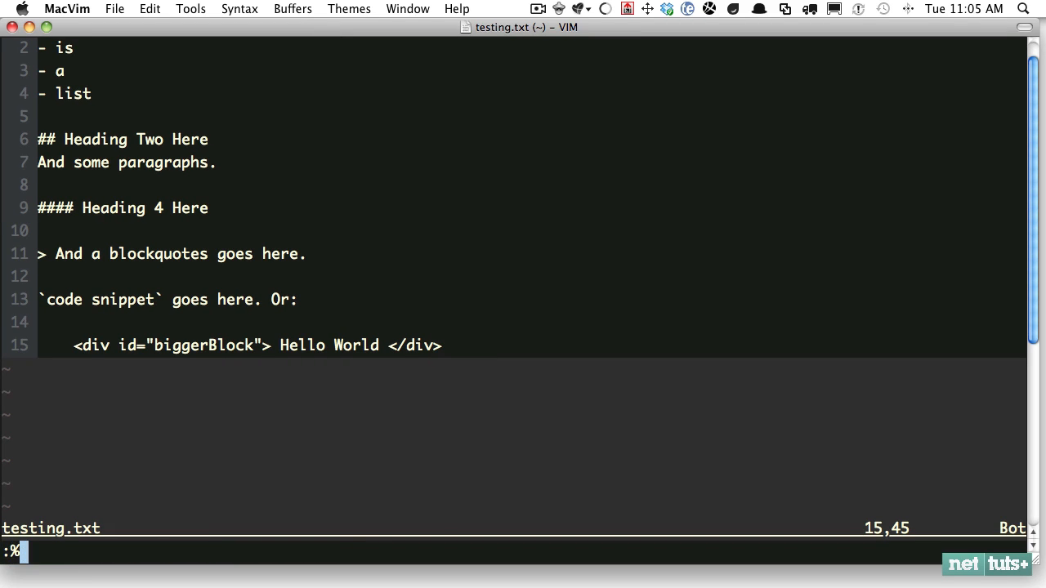
{"action": "type", "text": "!"}
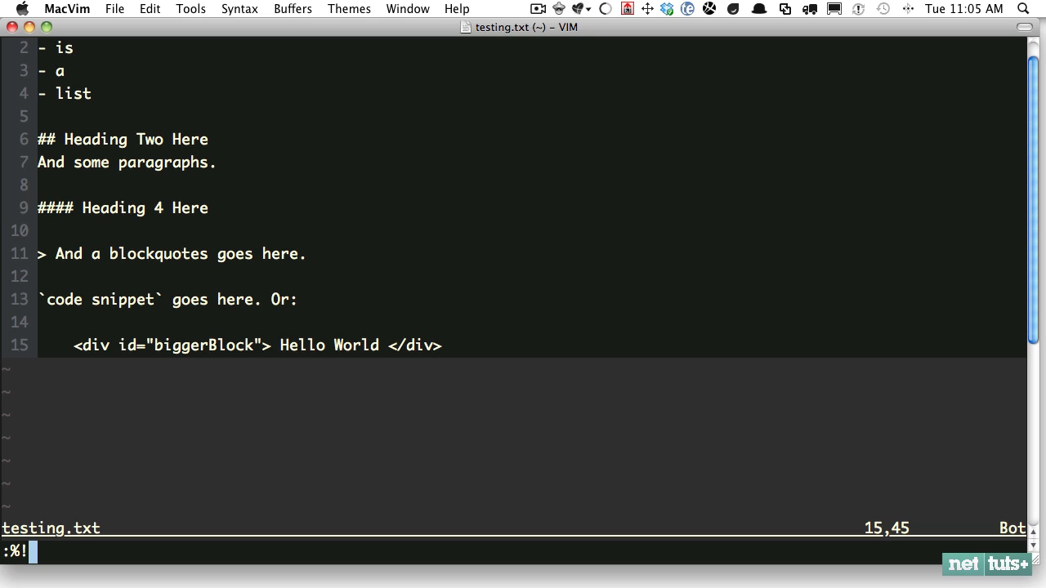
{"action": "type", "text": "/"}
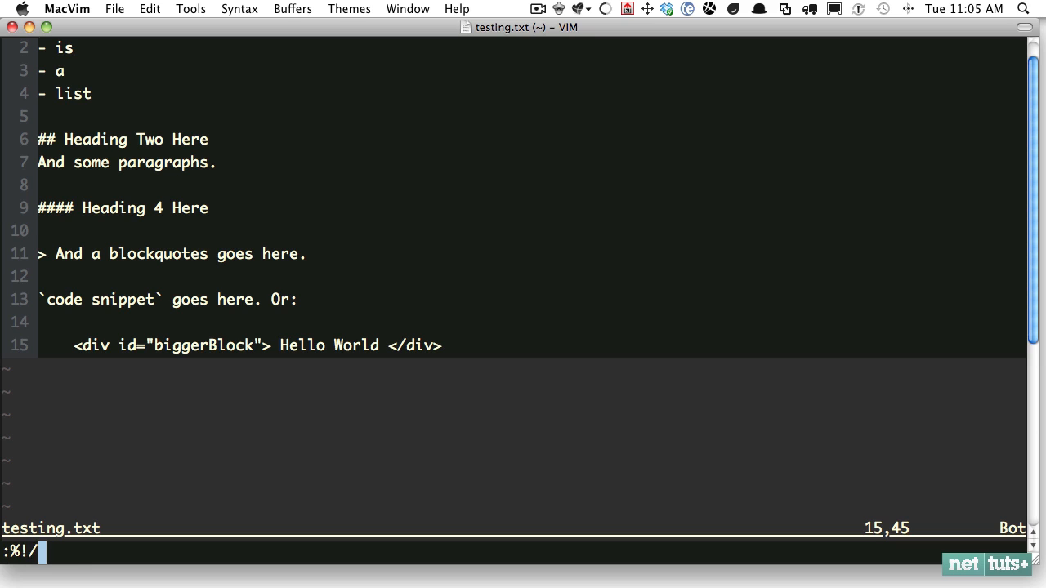
{"action": "type", "text": "usr/local/"}
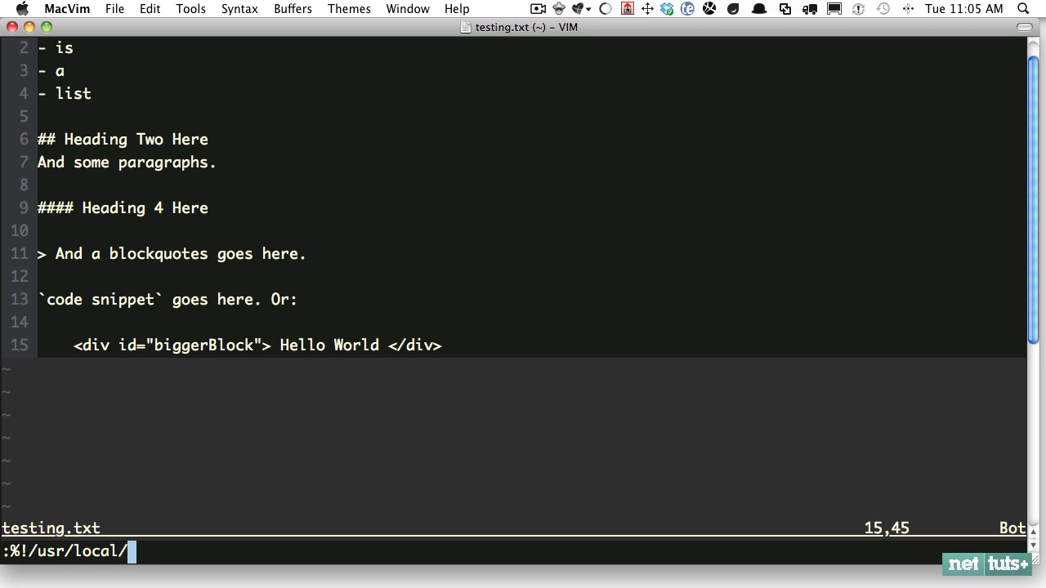
{"action": "type", "text": "bin/M"}
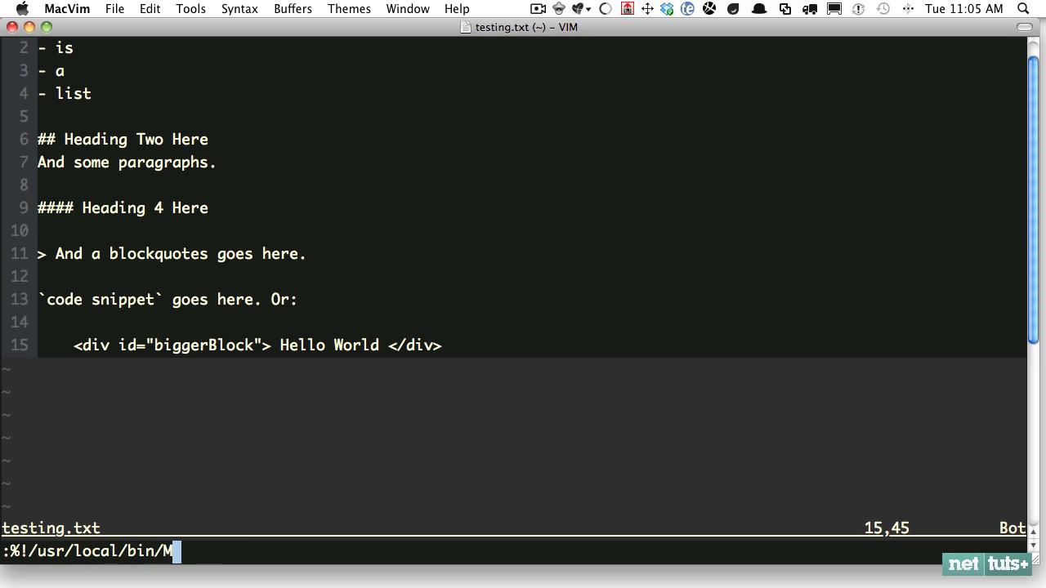
{"action": "type", "text": "arkdown.pl"}
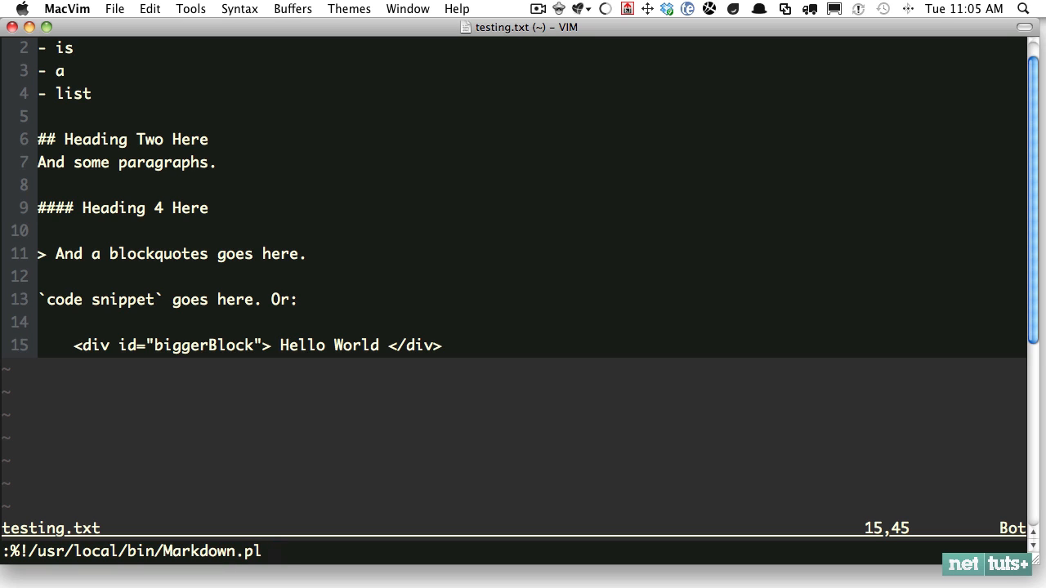
{"action": "type", "text": "--html5"}
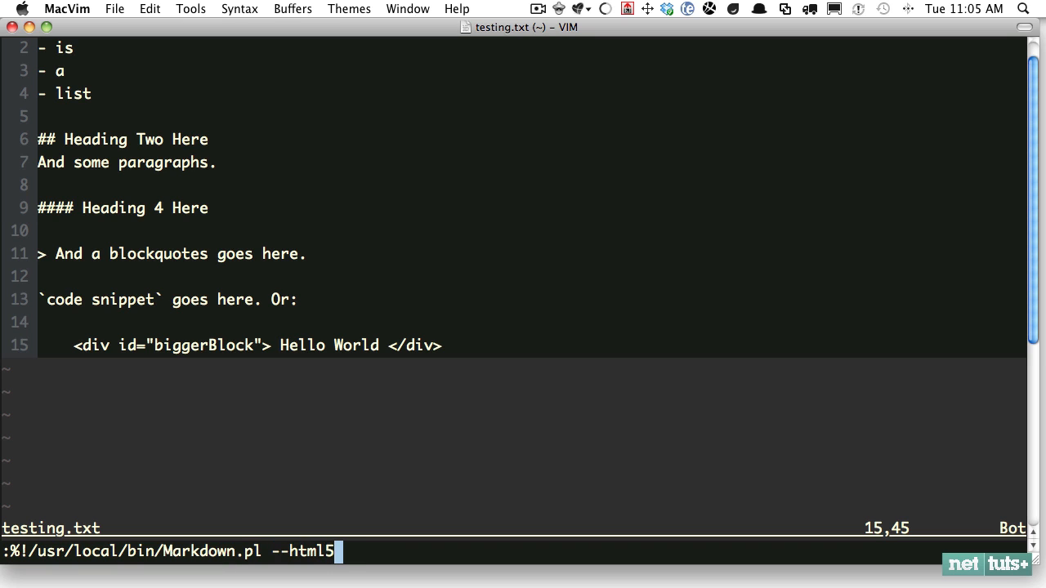
{"action": "key", "text": "Return"}
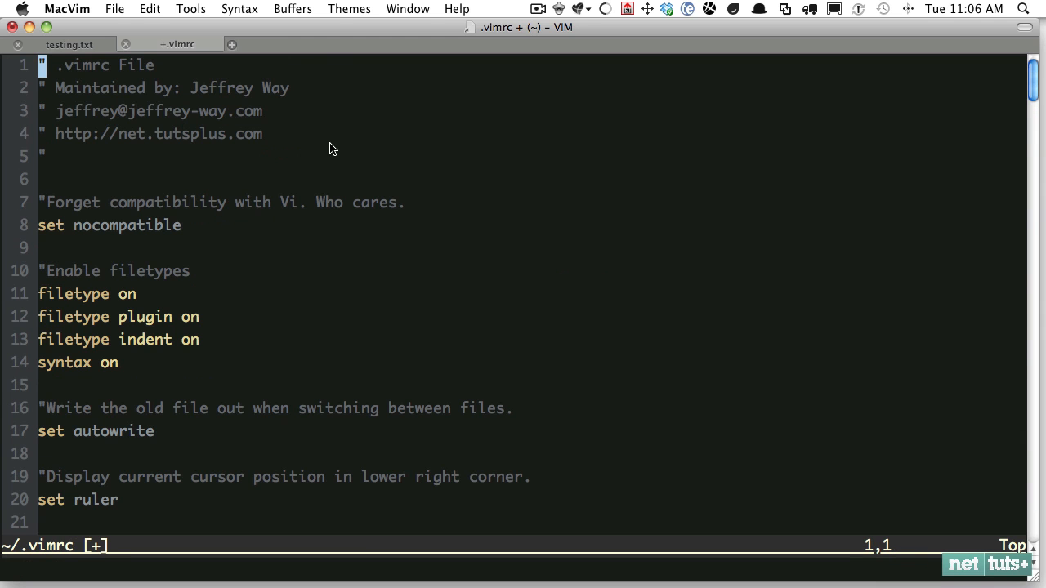
Step: Scroll down .vimrc and add a 'Markdown to HTML' comment line
{"action": "scroll", "scroll_direction": "down", "scroll_amount": 3}
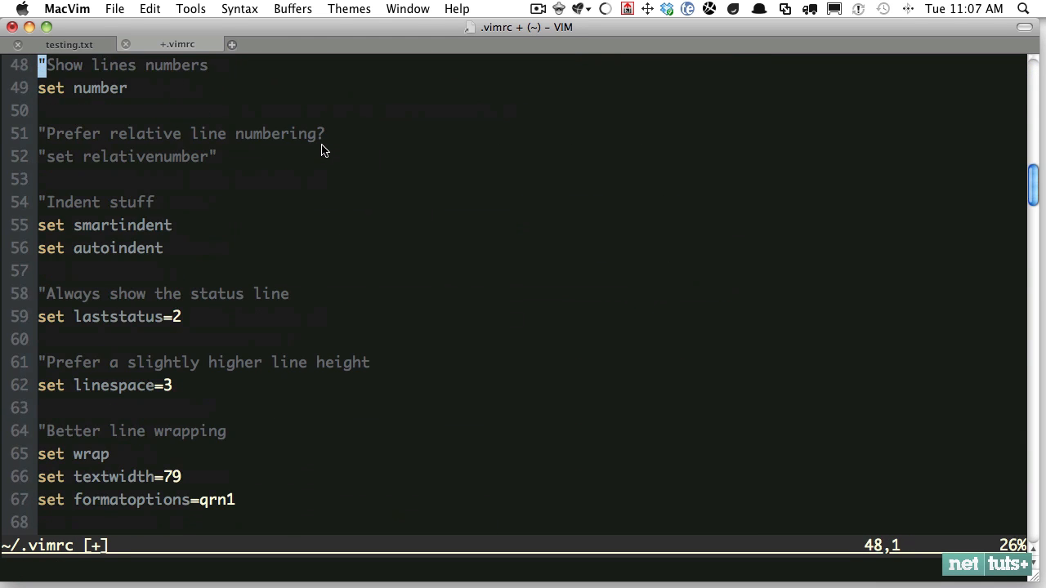
{"action": "scroll", "scroll_direction": "down", "scroll_amount": 3}
{"action": "type", "text": "\""}
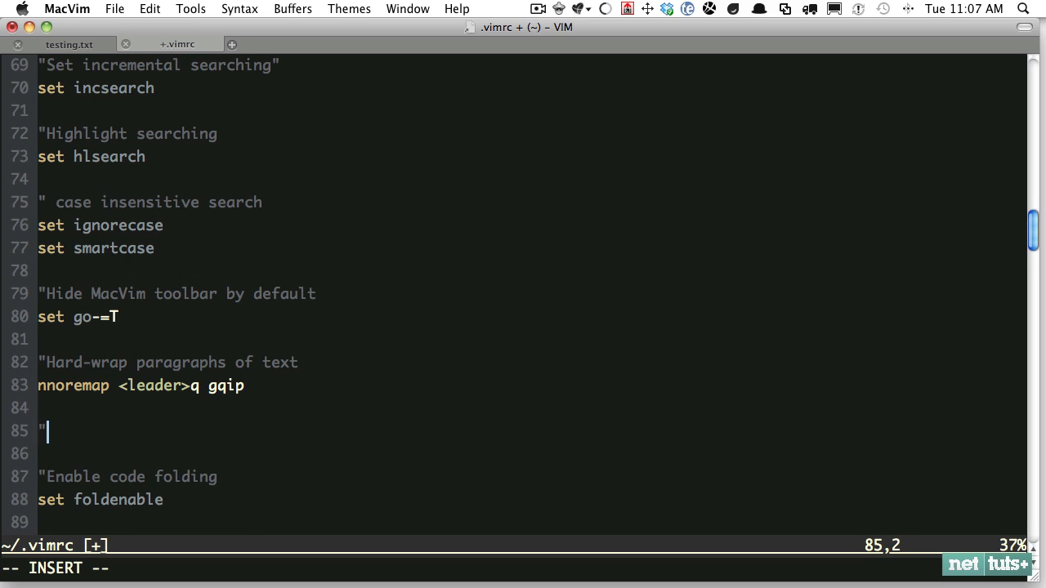
{"action": "type", "text": "Markdown"}
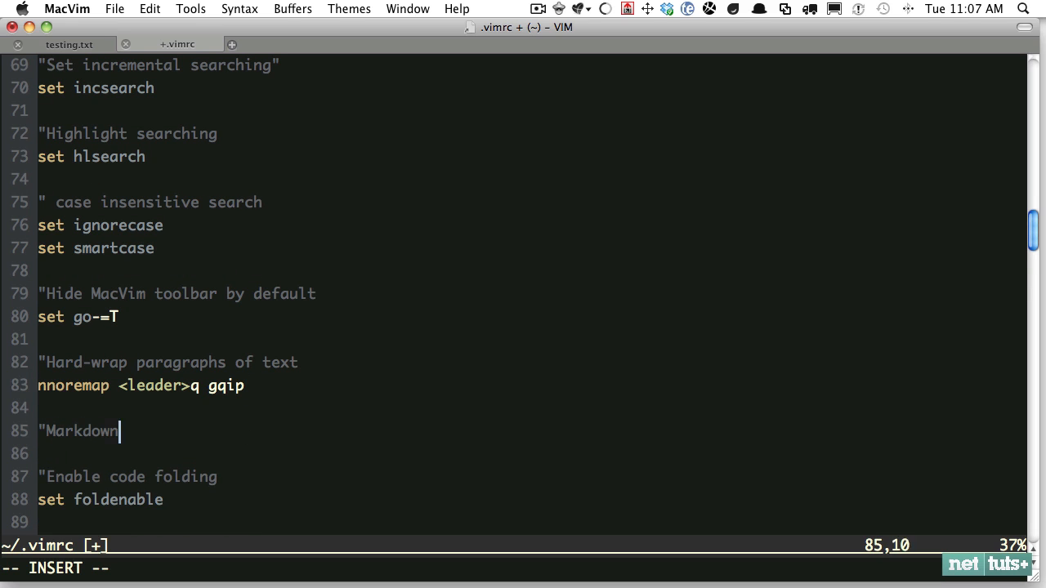
{"action": "type", "text": "to HTML"}
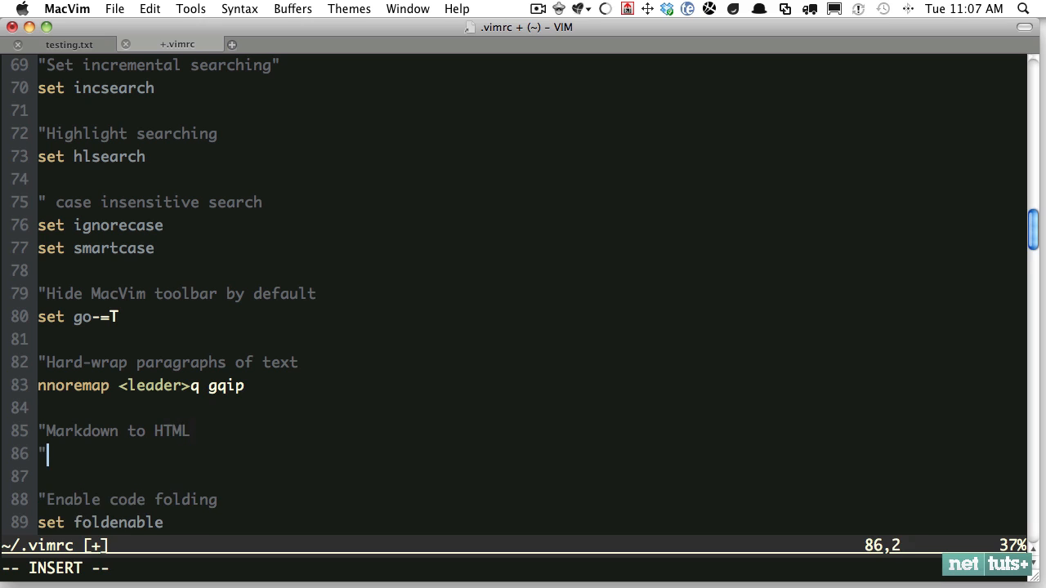
{"action": "key", "text": "Backspace"}
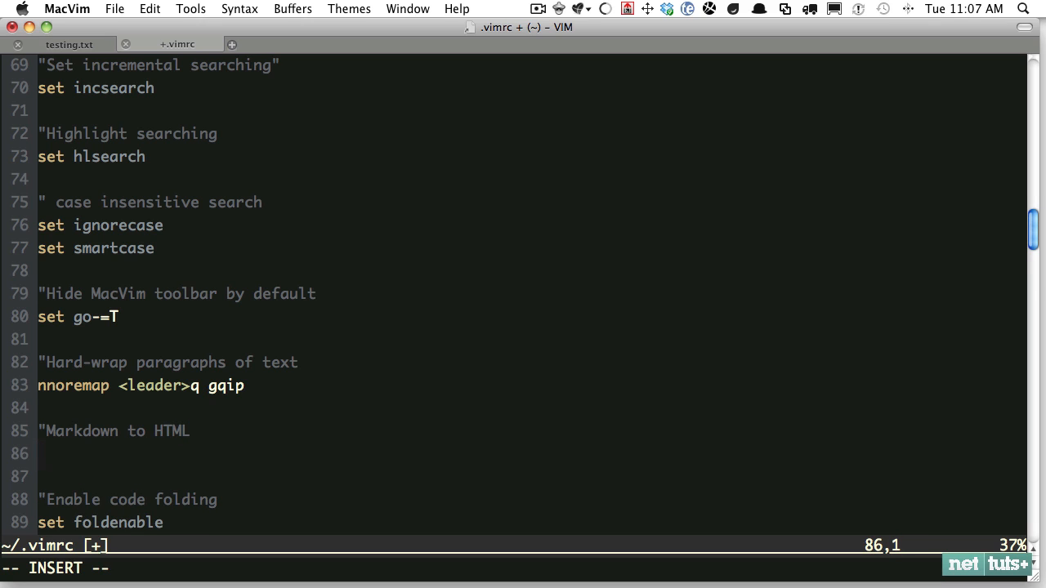
Step: Type the mapping nmap <leader>md :%!/usr/local/bin/Markdown.pl --html4tags
{"action": "type", "text": "nma"}
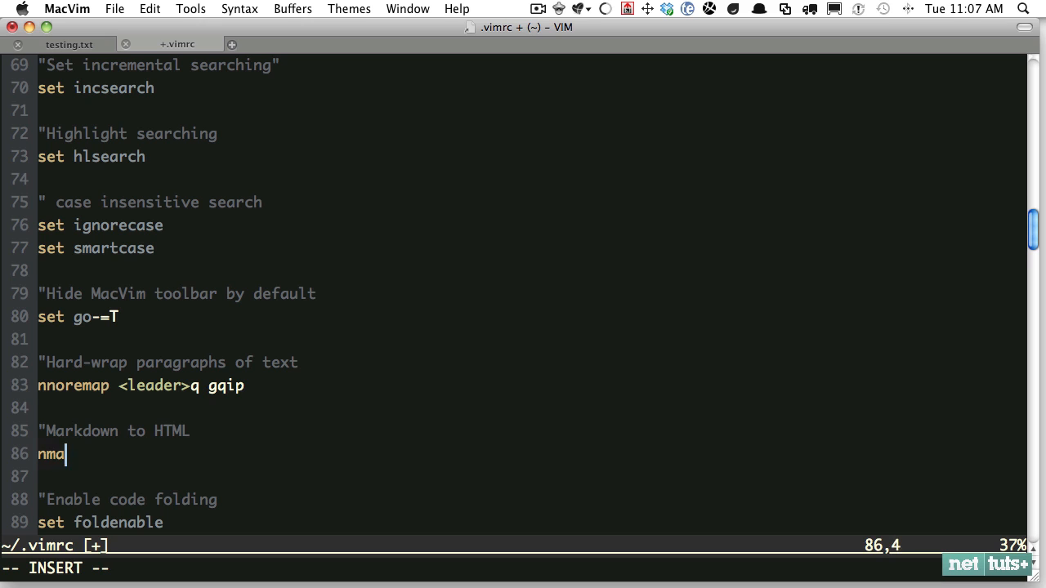
{"action": "type", "text": "p"}
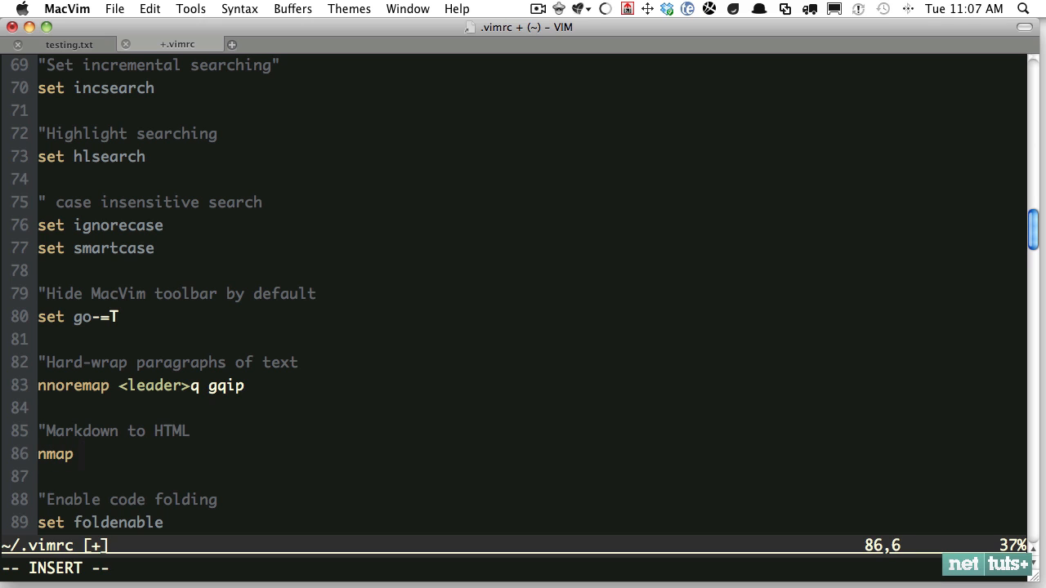
{"action": "type", "text": "<"}
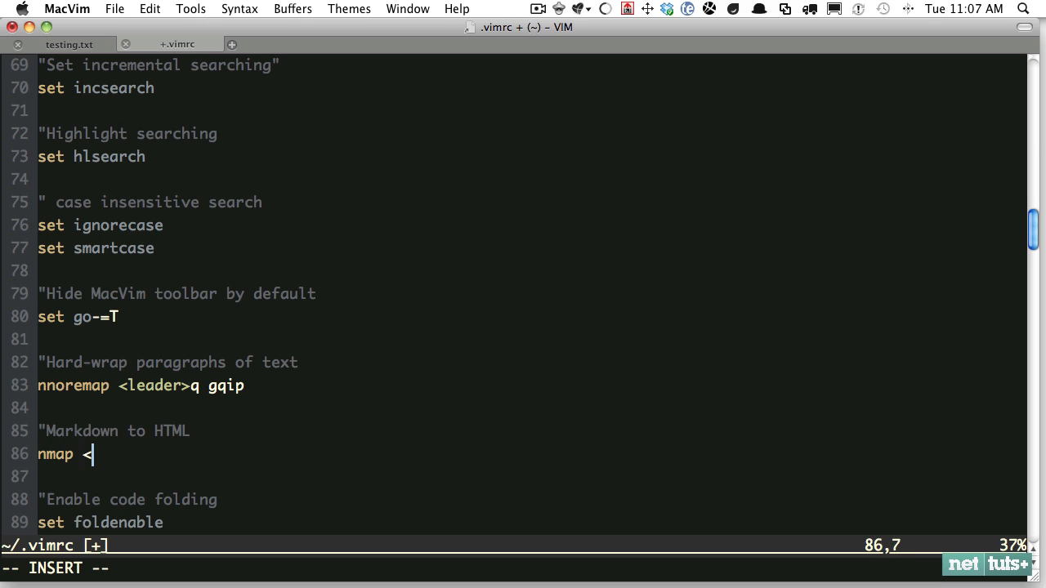
{"action": "type", "text": "leader>"}
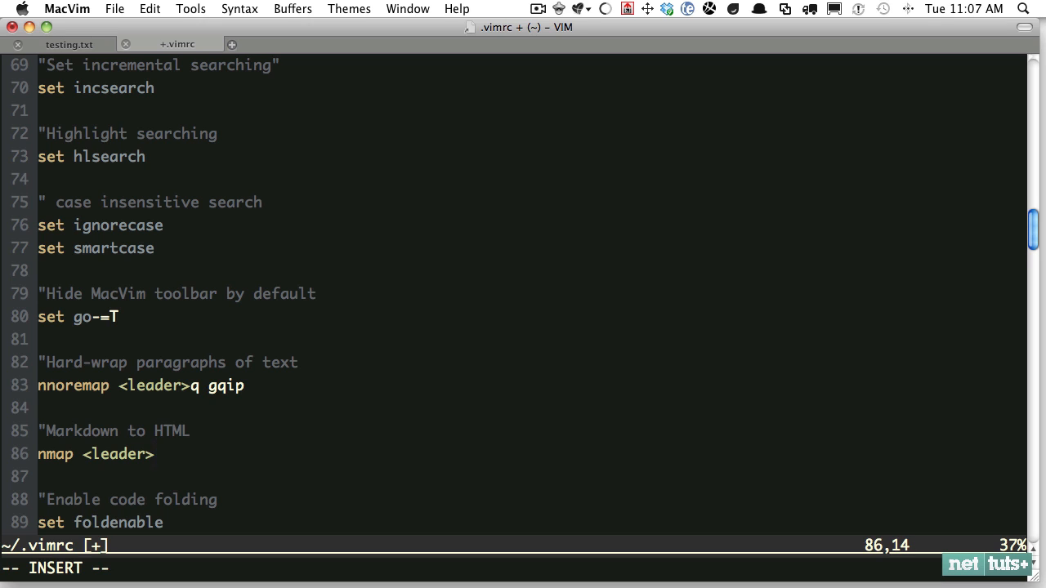
{"action": "type", "text": "md"}
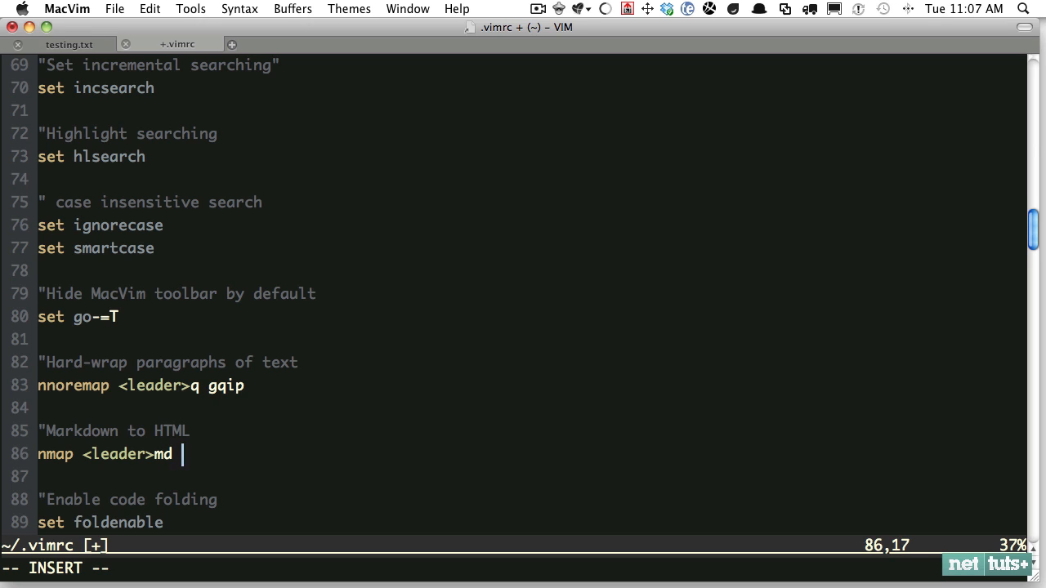
{"action": "type", "text": ":%!"}
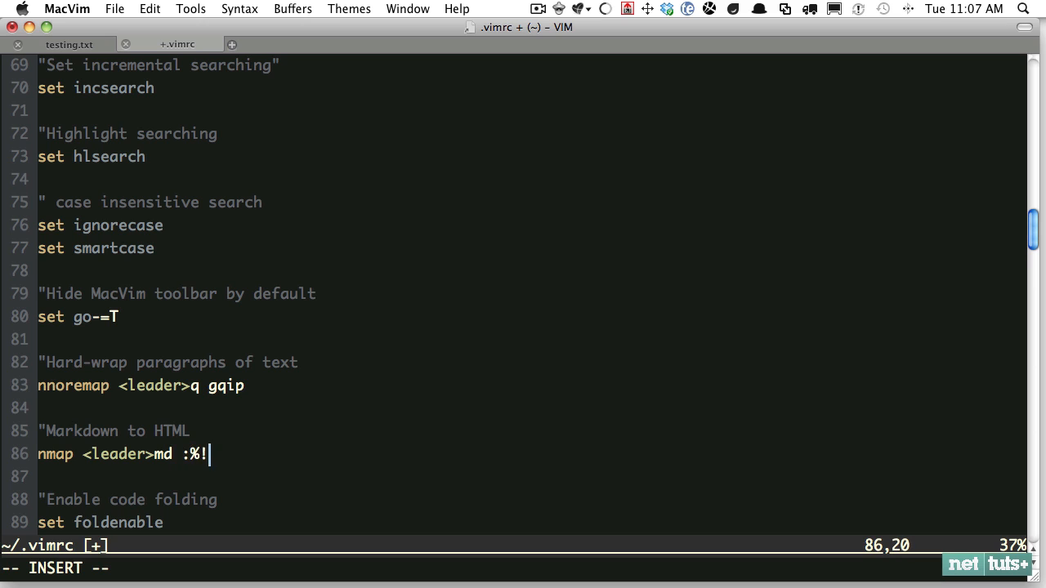
{"action": "type", "text": "/usr/local/"}
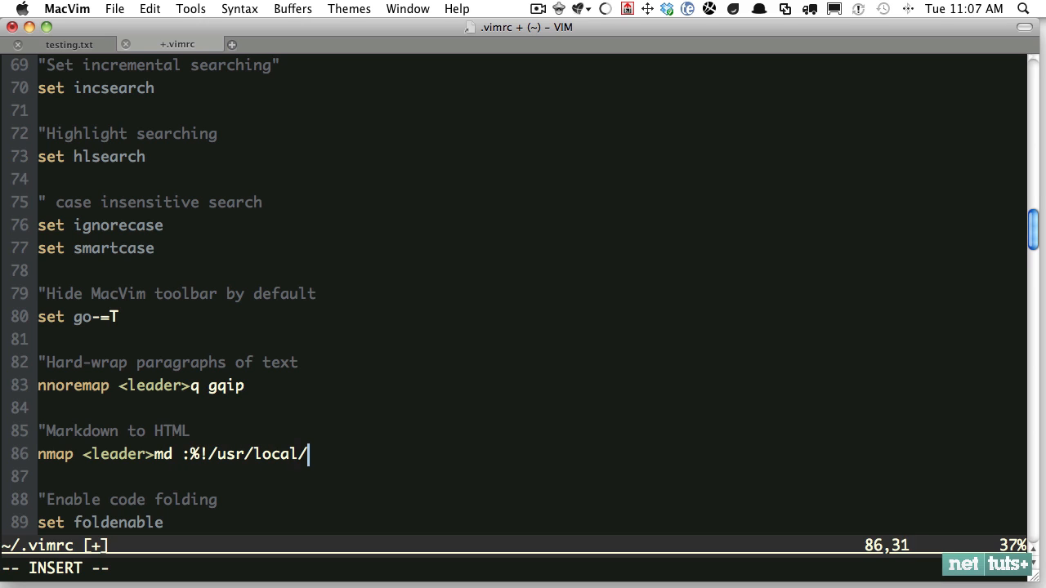
{"action": "type", "text": "bin/Markdown."}
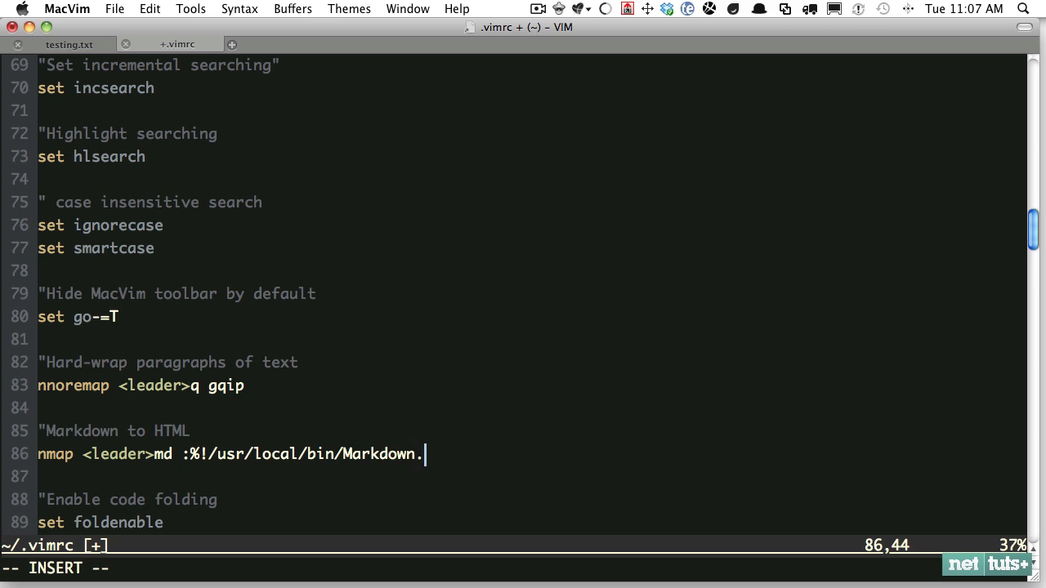
{"action": "type", "text": "pl --htm"}
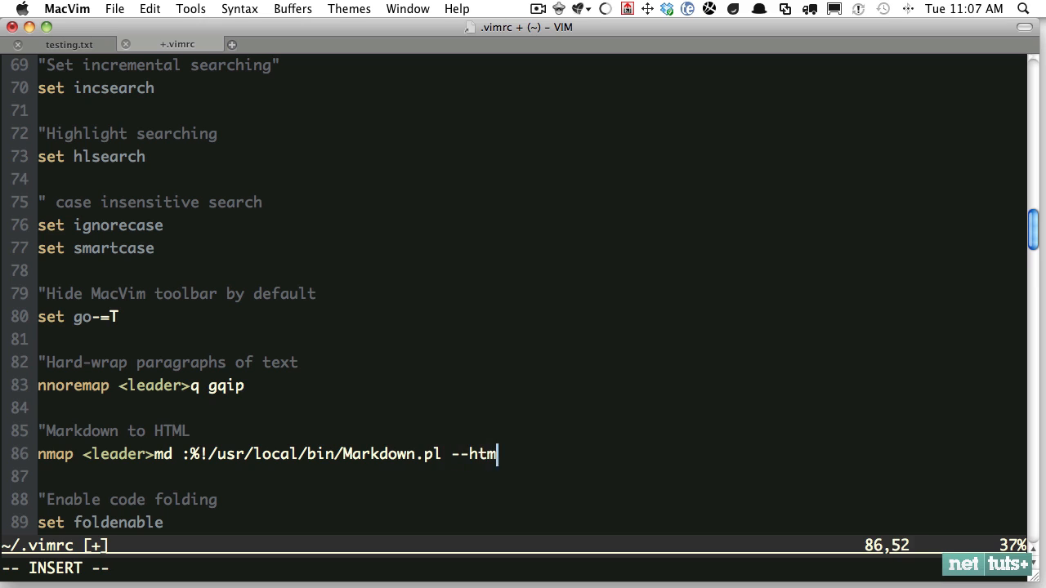
{"action": "type", "text": "l4tags"}
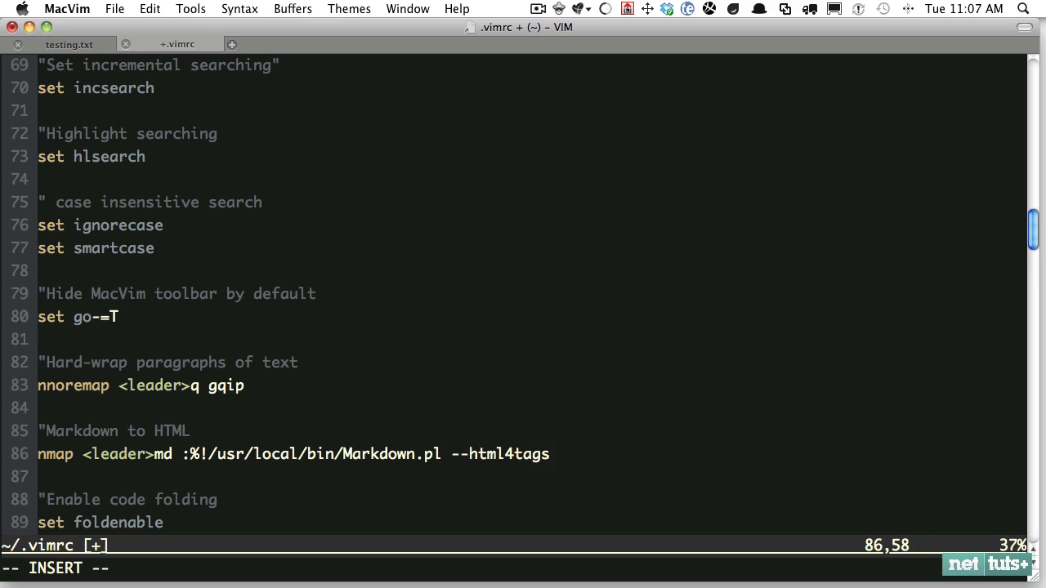
{"action": "type", "text": "<cr>"}
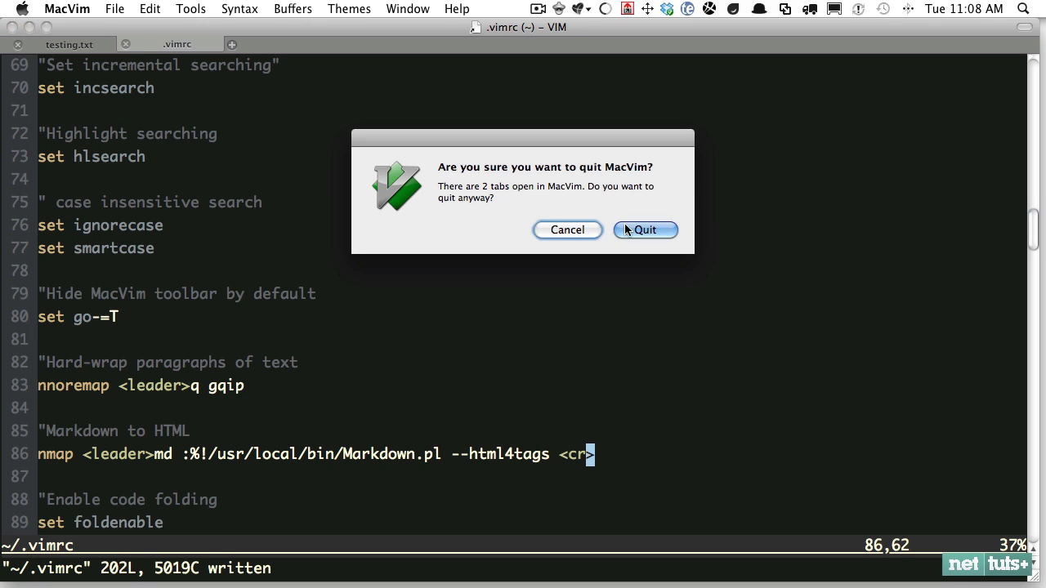
Step: Confirm quitting MacVim with both tabs still open
{"action": "left_click", "coordinate": [645, 230]}
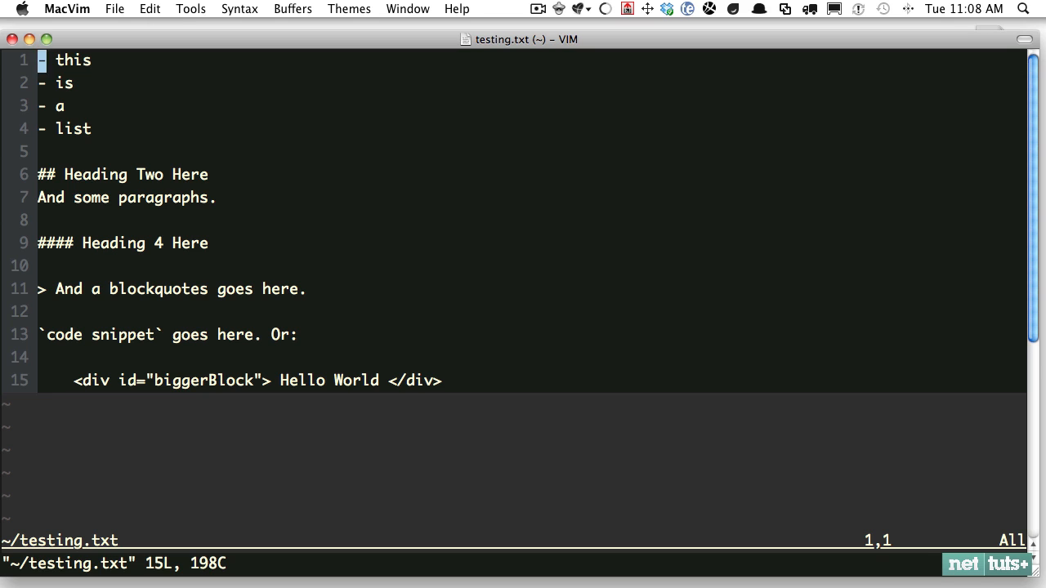
{"action": "key", "text": "Return"}
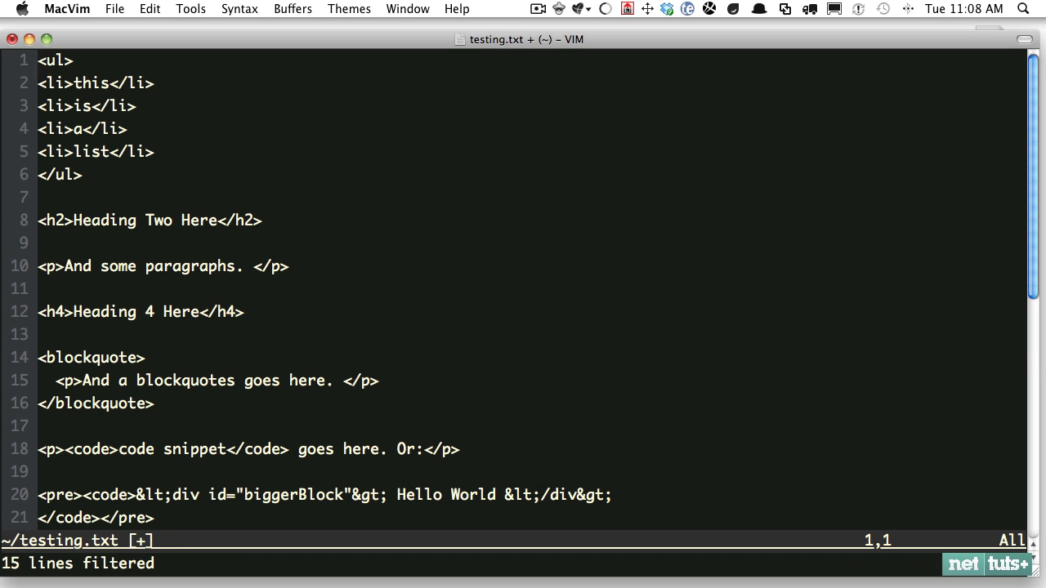
{"action": "key", "text": "Return"}
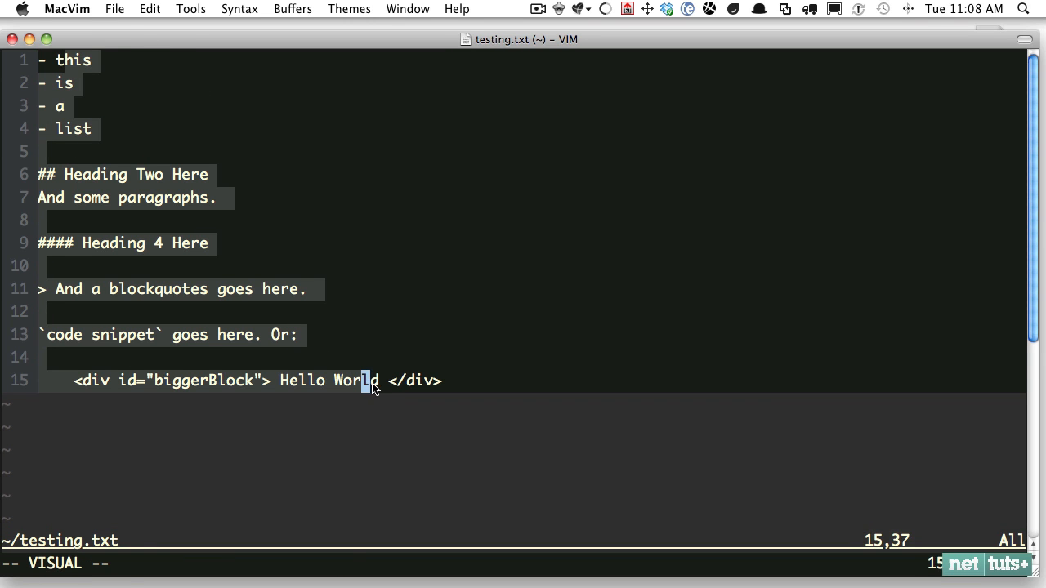
{"action": "mouse_move", "coordinate": [231, 559]}
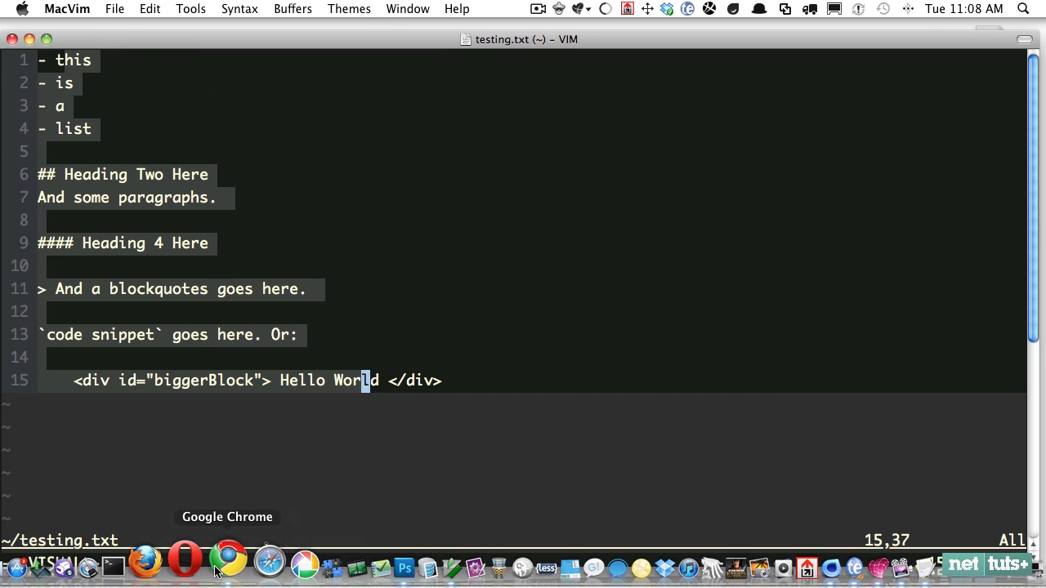
Step: Switch to Chrome and scroll the plasticboy Markdown Vim Mode page
{"action": "left_click", "coordinate": [229, 562]}
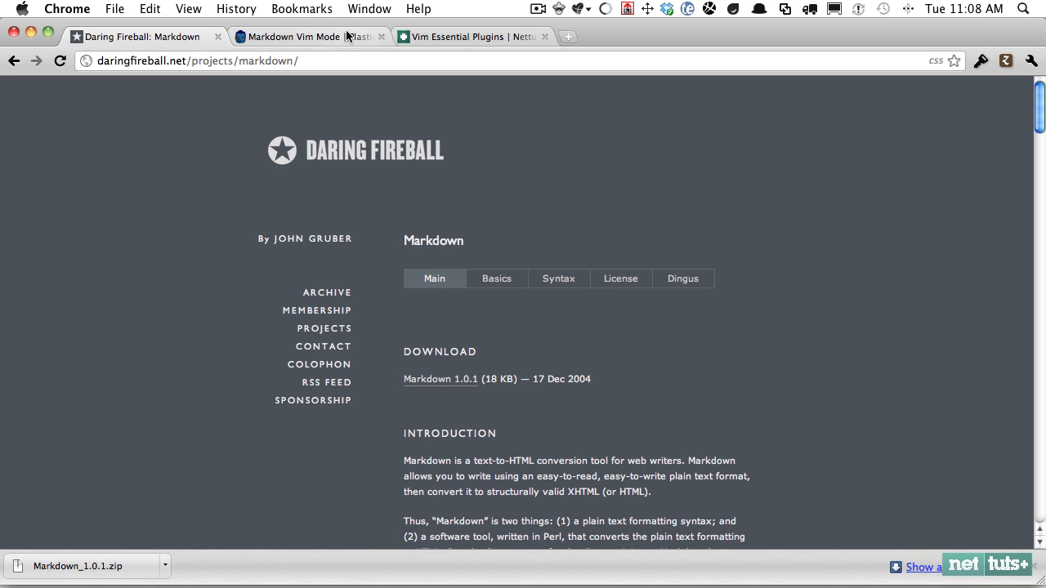
{"action": "left_click", "coordinate": [294, 36]}
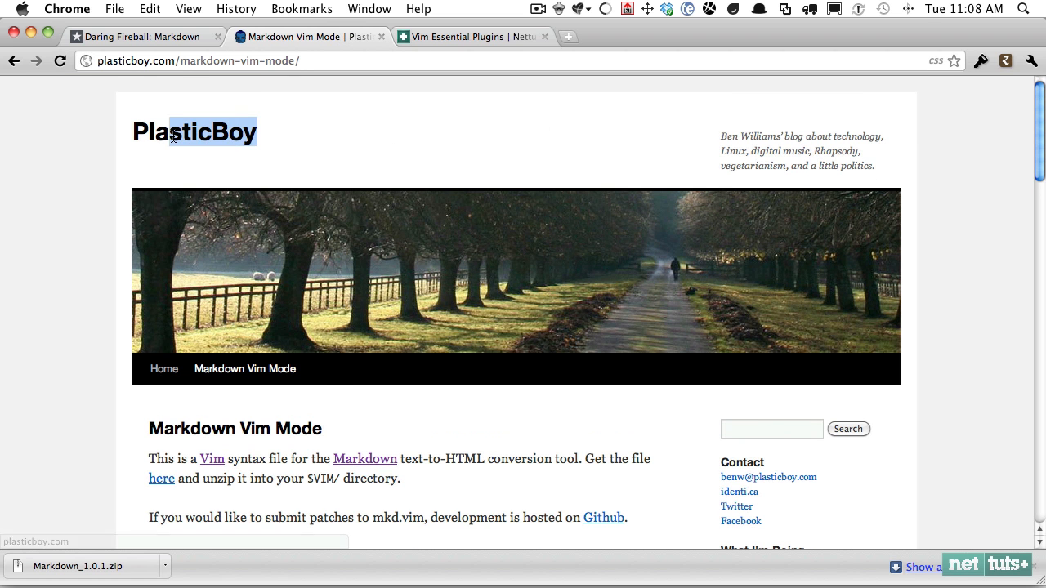
{"action": "scroll", "scroll_direction": "down", "scroll_amount": 3}
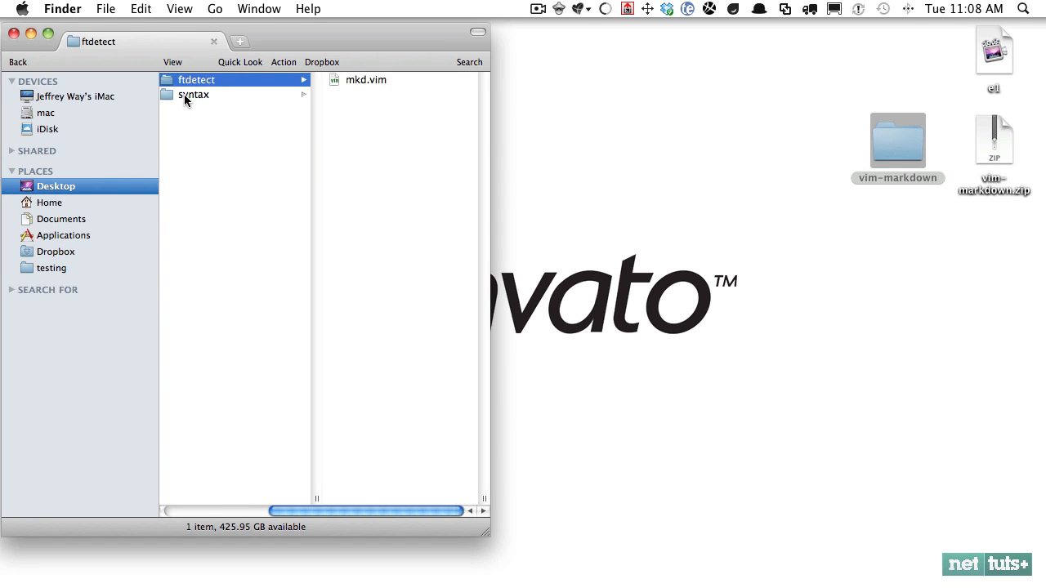
Step: Open vim-markdown's syntax folder and select mkd.vim there and in ftdetect
{"action": "left_click", "coordinate": [193, 94]}
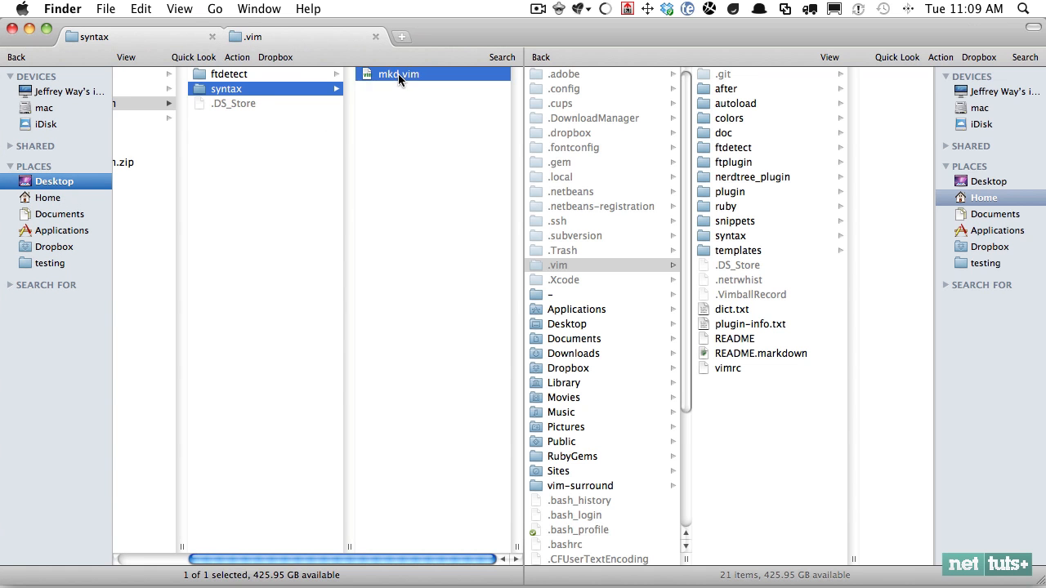
{"action": "left_click", "coordinate": [231, 73]}
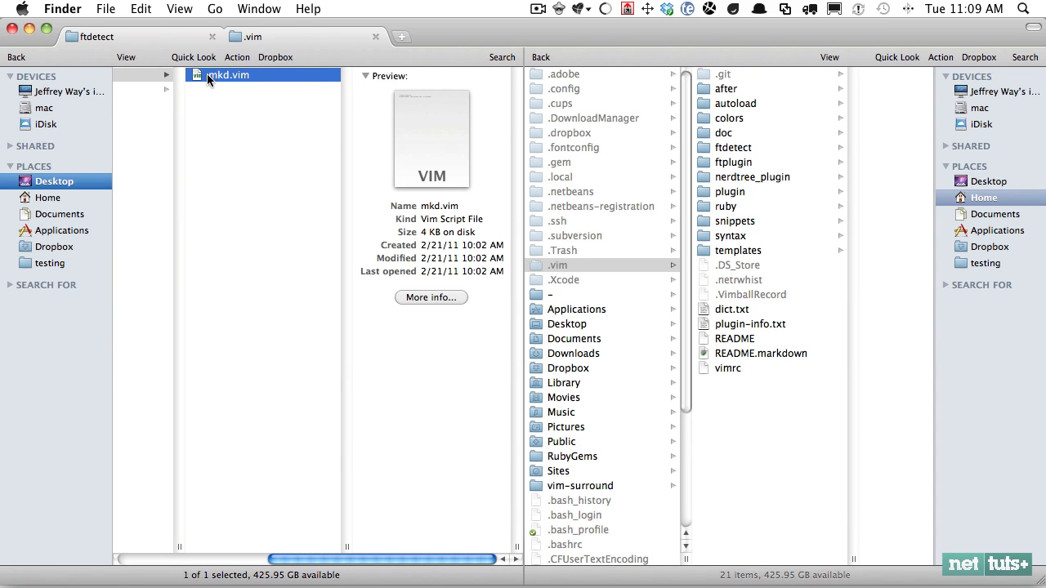
{"action": "left_click", "coordinate": [724, 132]}
{"action": "type", "text": "/tes"}
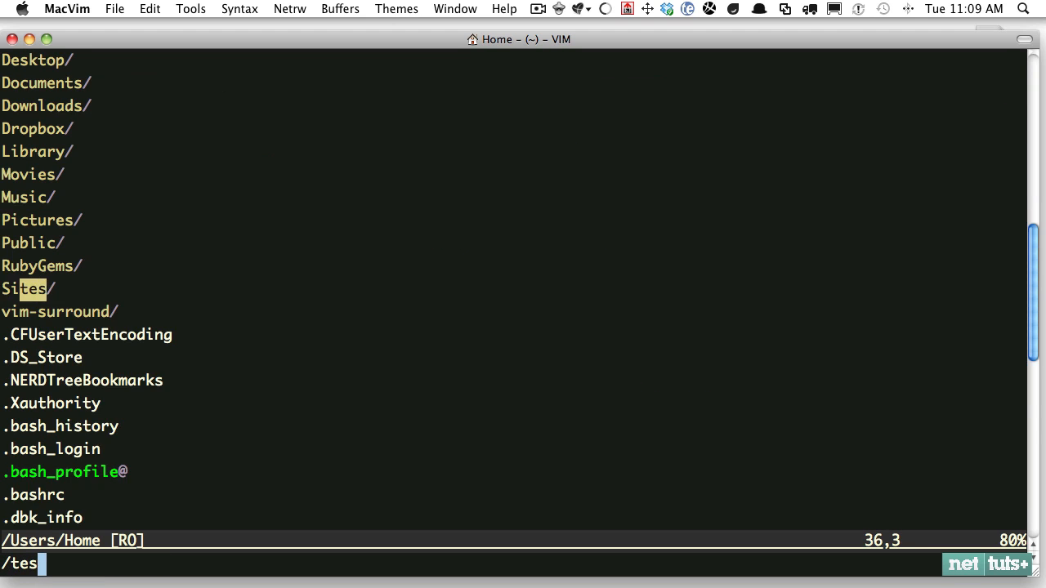
Step: Set the notes buffer's filetype to mkd for Markdown highlighting
{"action": "key", "text": "Return"}
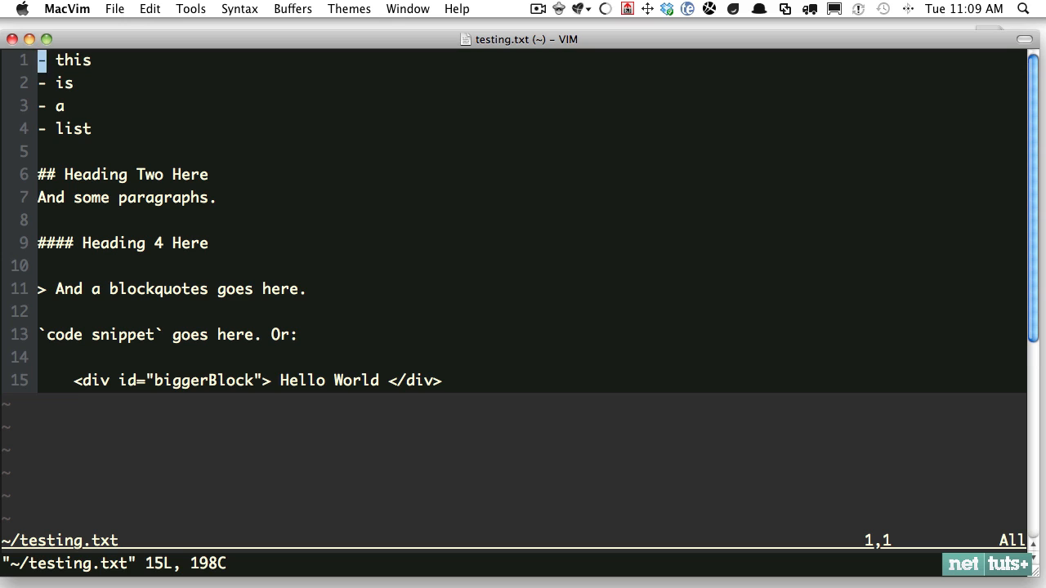
{"action": "type", "text": ":set f"}
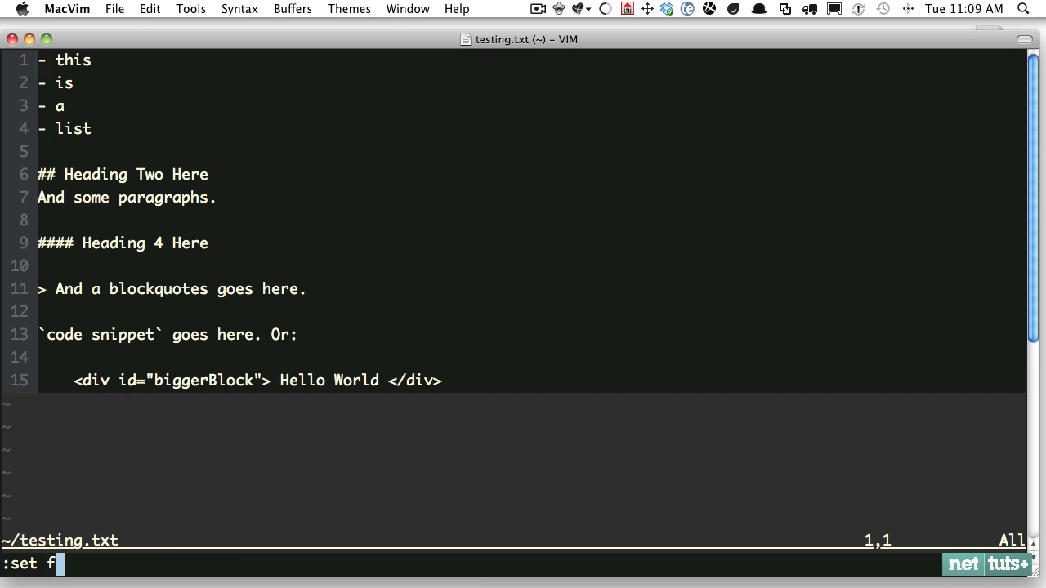
{"action": "type", "text": "t"}
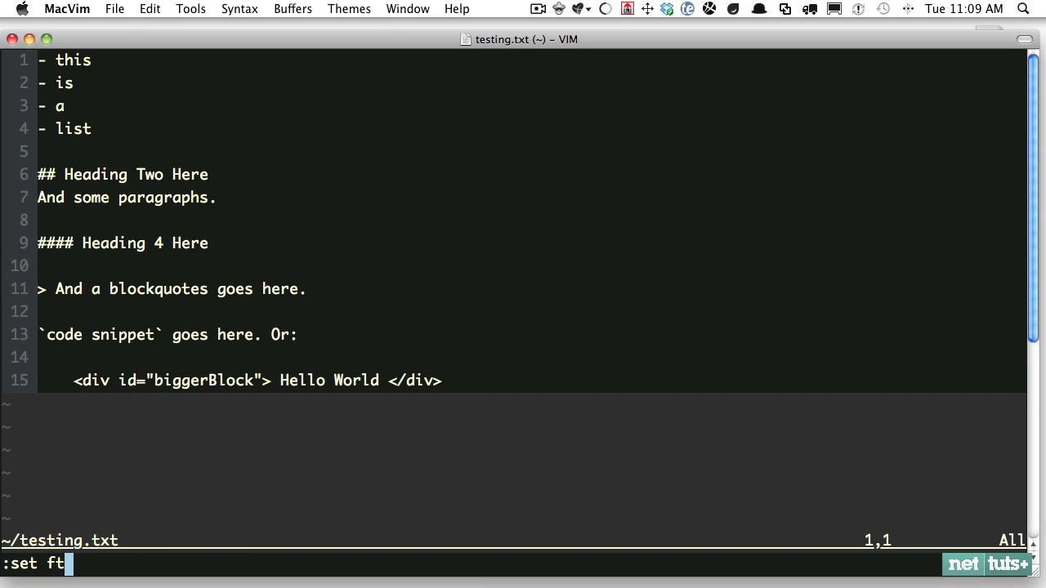
{"action": "type", "text": "=mkd"}
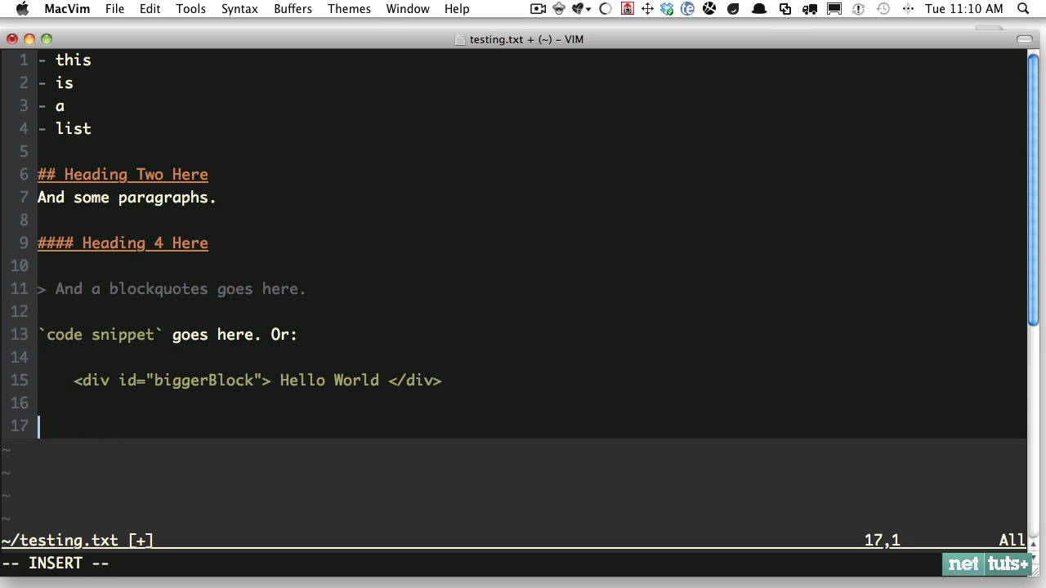
Step: Add a '### Heading Three Tag' line and write the buffer to testing.html
{"action": "type", "text": "### Heading Three Tag"}
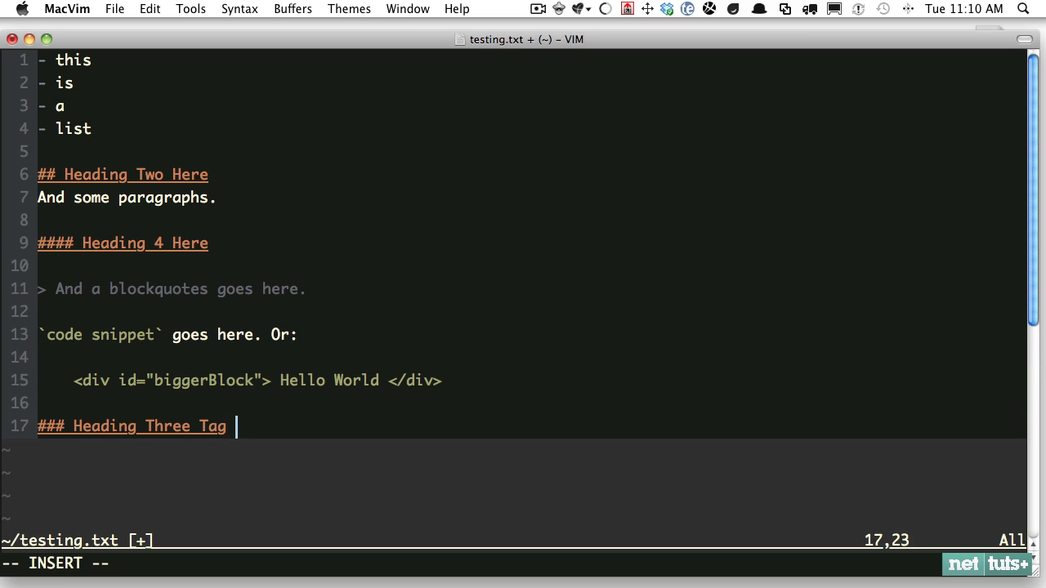
{"action": "key", "text": "Return"}
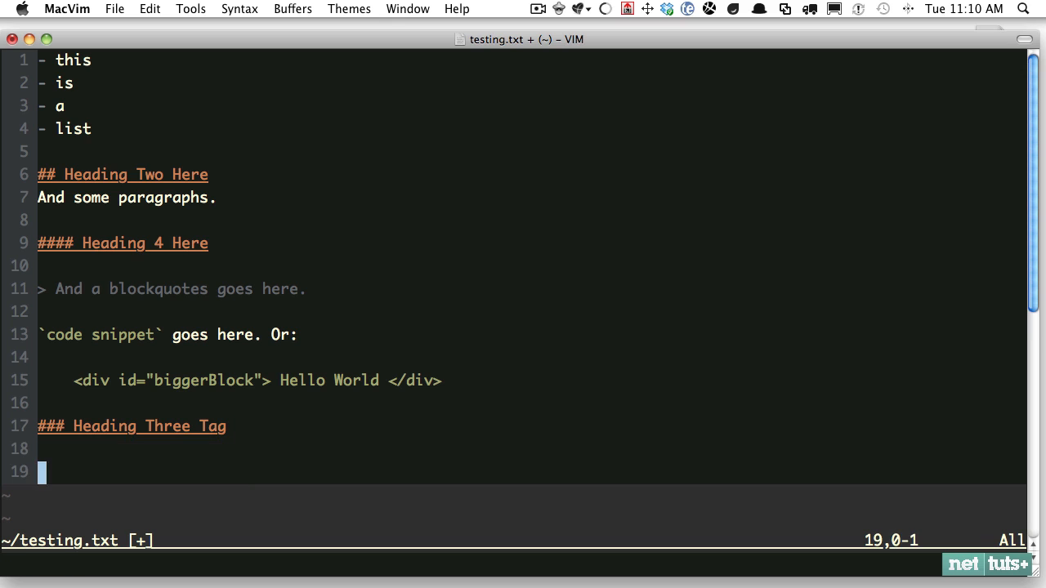
{"action": "type", "text": ":w testing.html"}
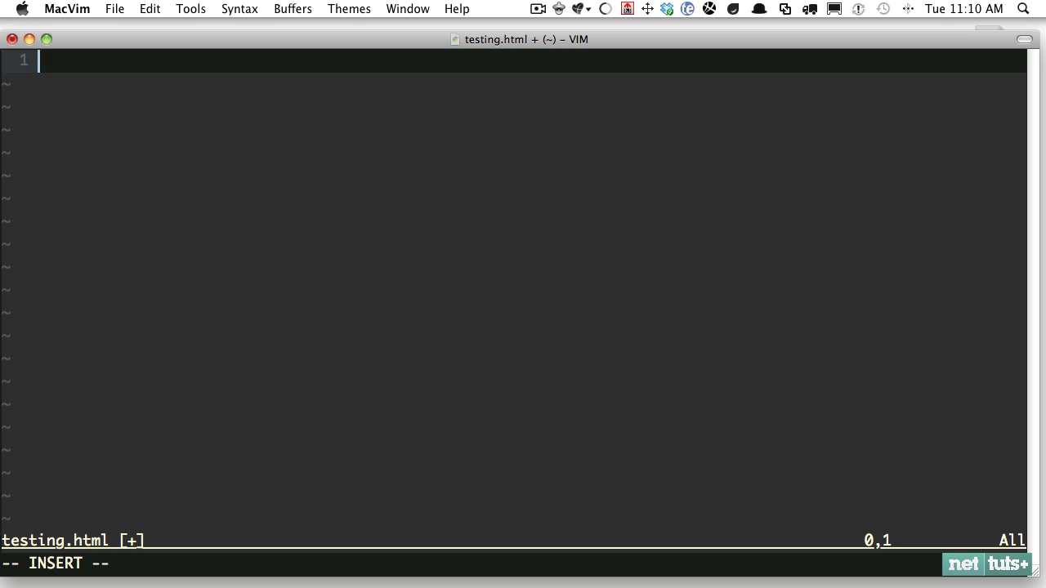
Step: Expand 'html>head+body' with Sparkup and insert a div snippet inside body
{"action": "type", "text": "html?"}
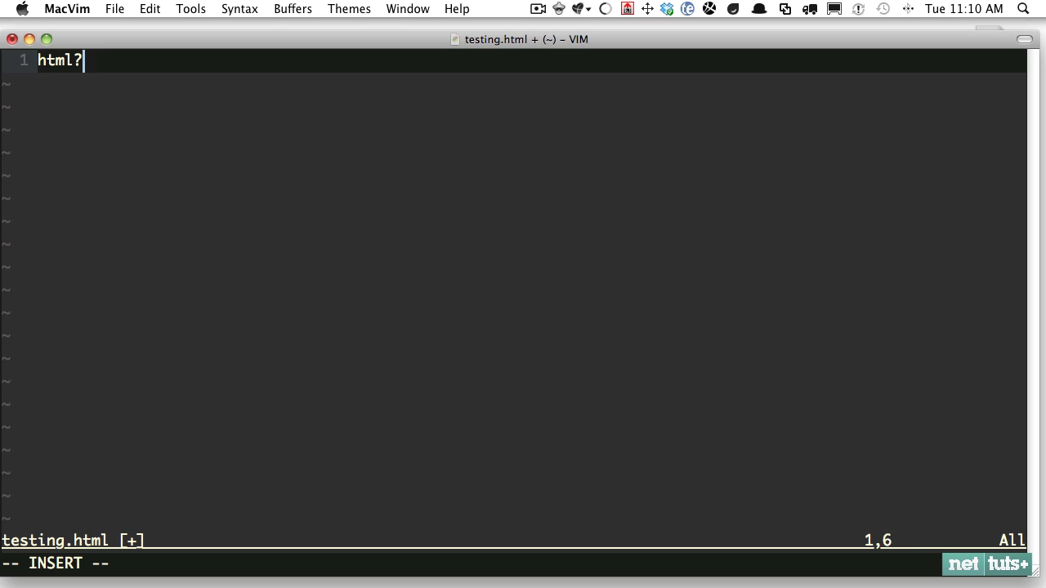
{"action": "type", "text": ">head"}
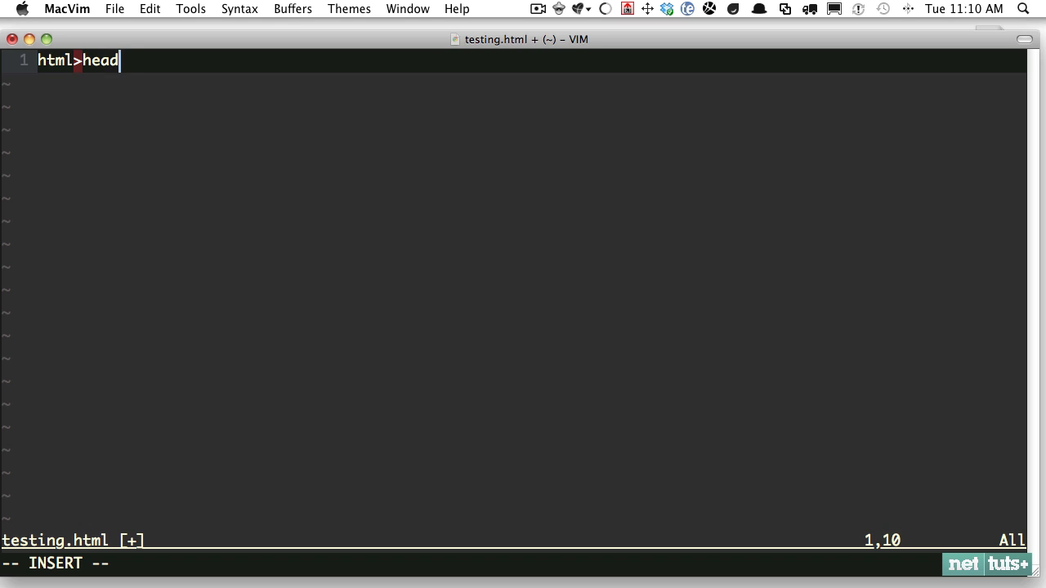
{"action": "type", "text": "+body"}
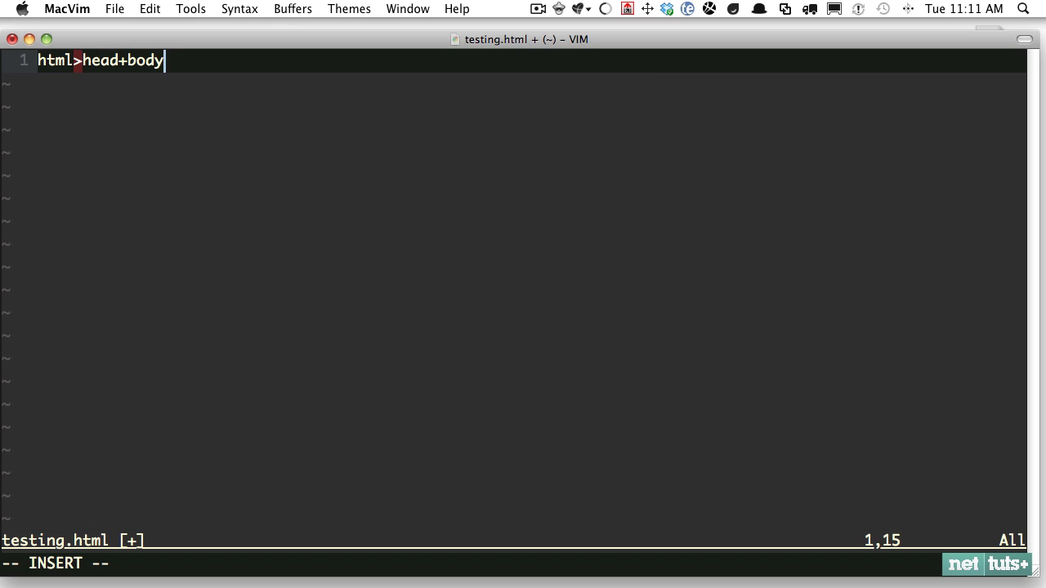
{"action": "key", "text": "Tab"}
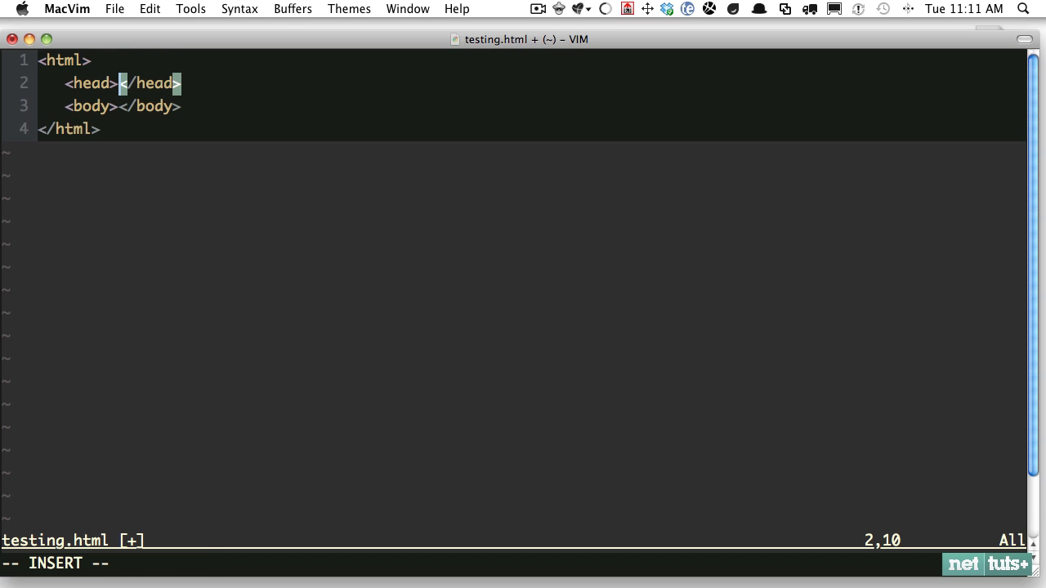
{"action": "key", "text": "Return"}
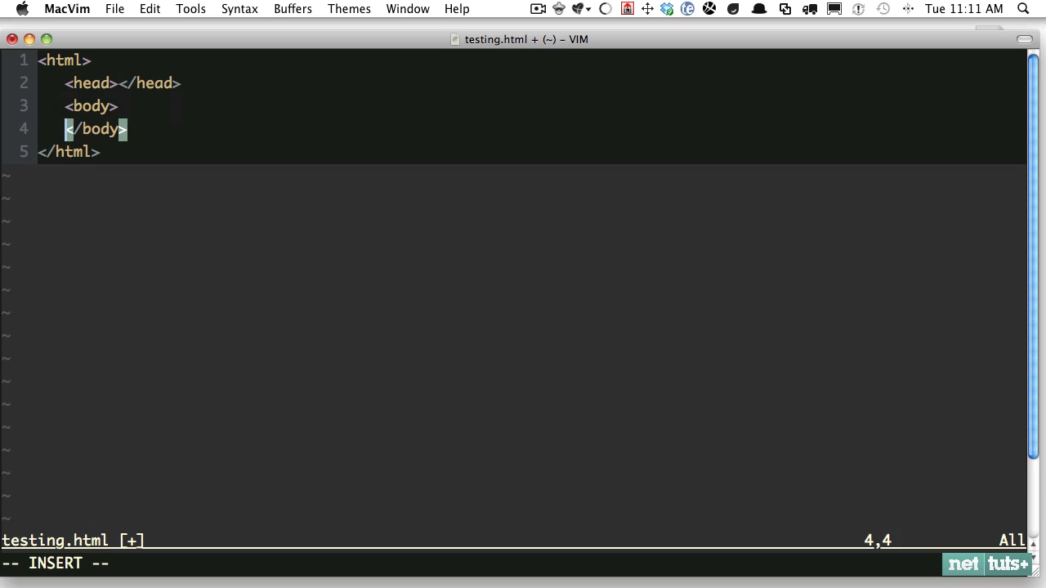
{"action": "key", "text": "Return"}
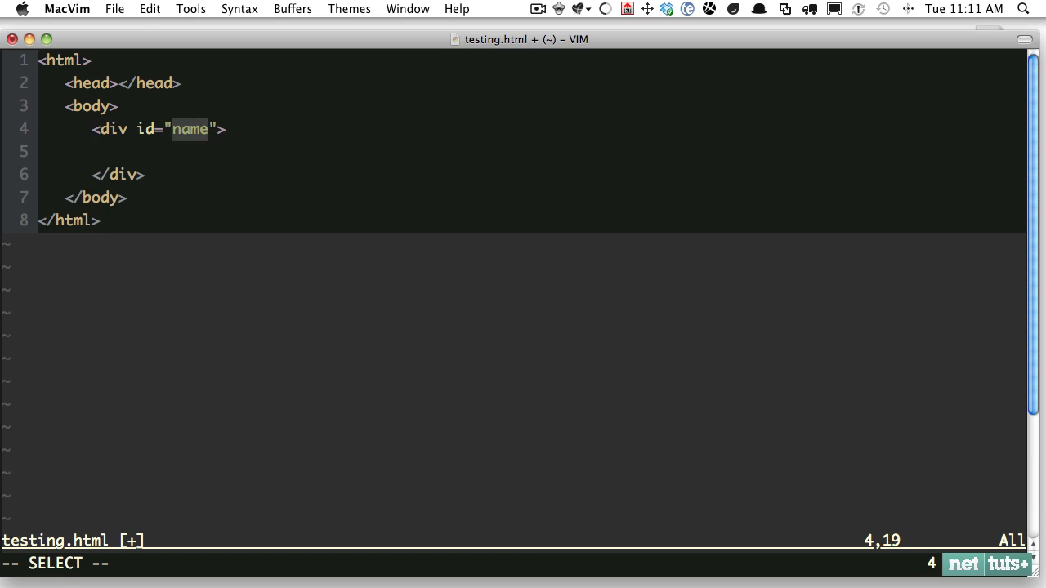
Step: Give the div id 'container', nest a 'main' div inside, and begin '## Here'
{"action": "type", "text": "container"}
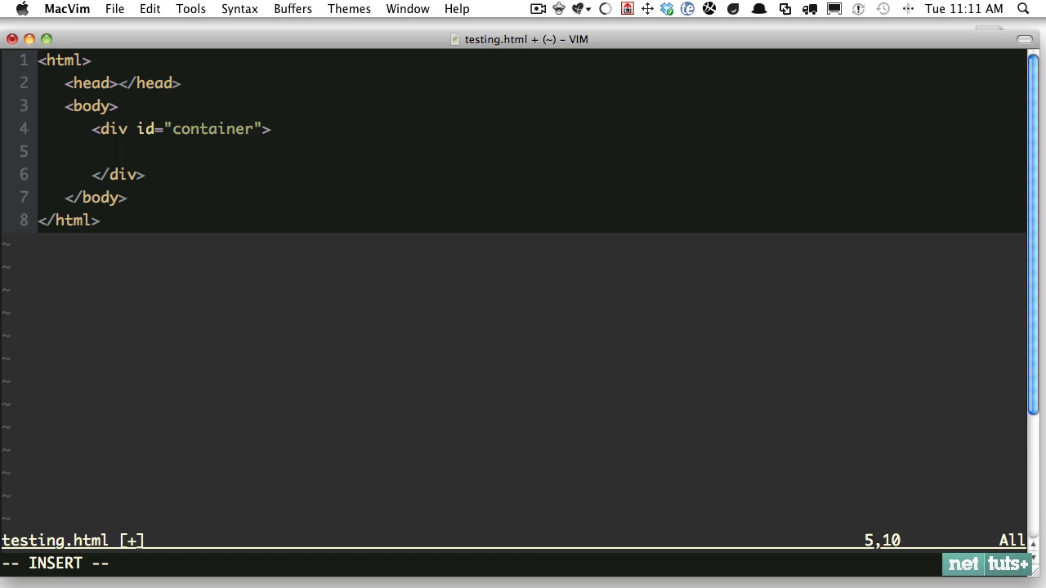
{"action": "type", "text": "div id=\"main\">"}
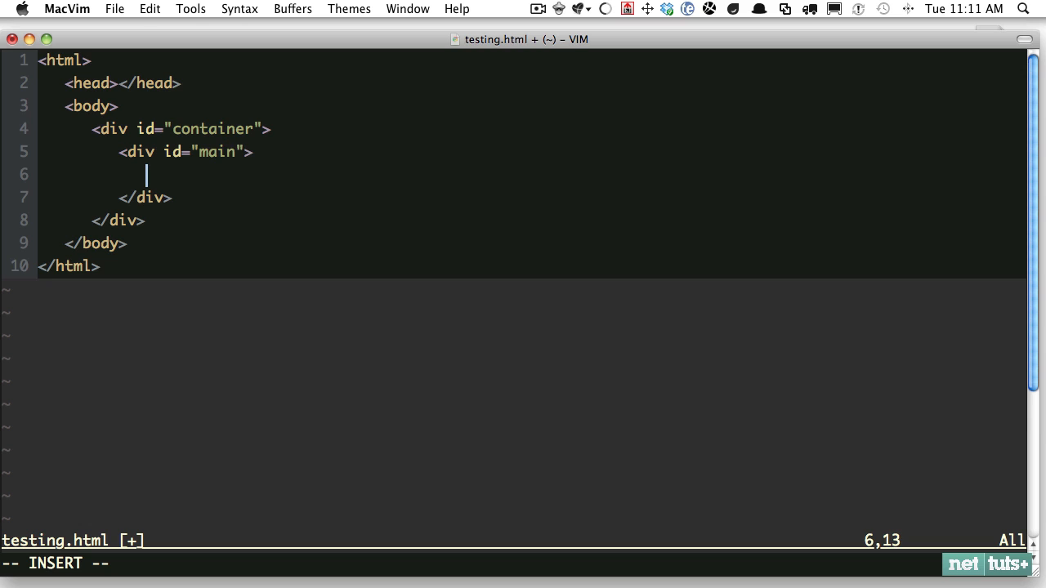
{"action": "key", "text": "Return"}
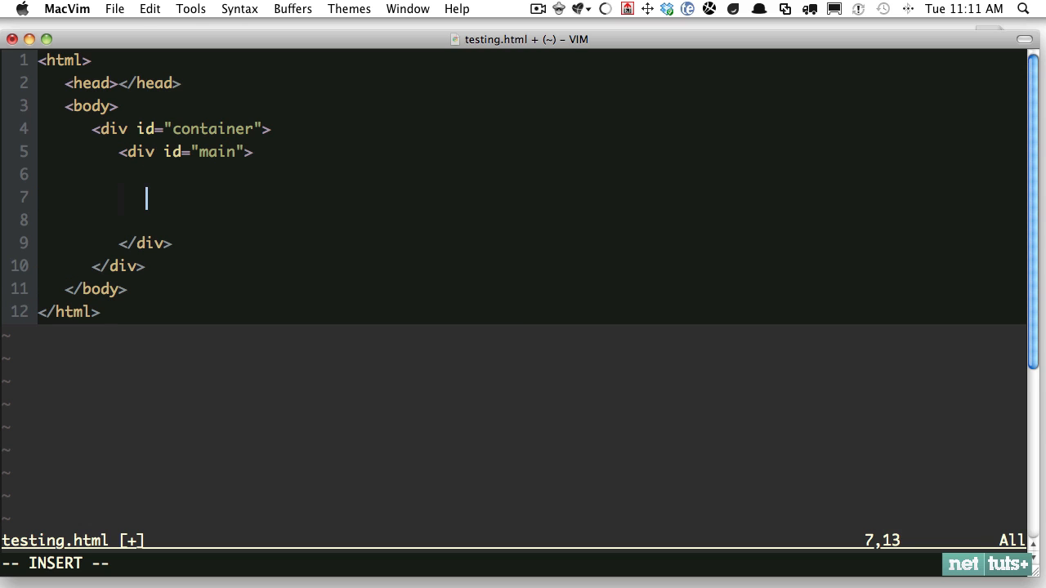
{"action": "type", "text": "## Here is a Heading"}
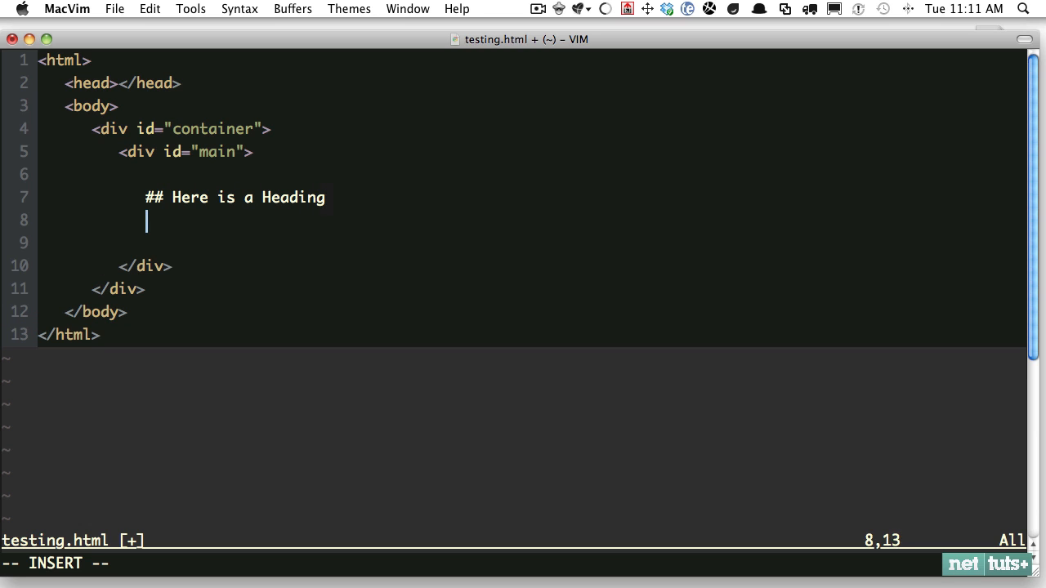
Step: Type the Markdown paragraph, list, blockquote and a '`code fragment` goes here.' line
{"action": "type", "text": "And some text goes"}
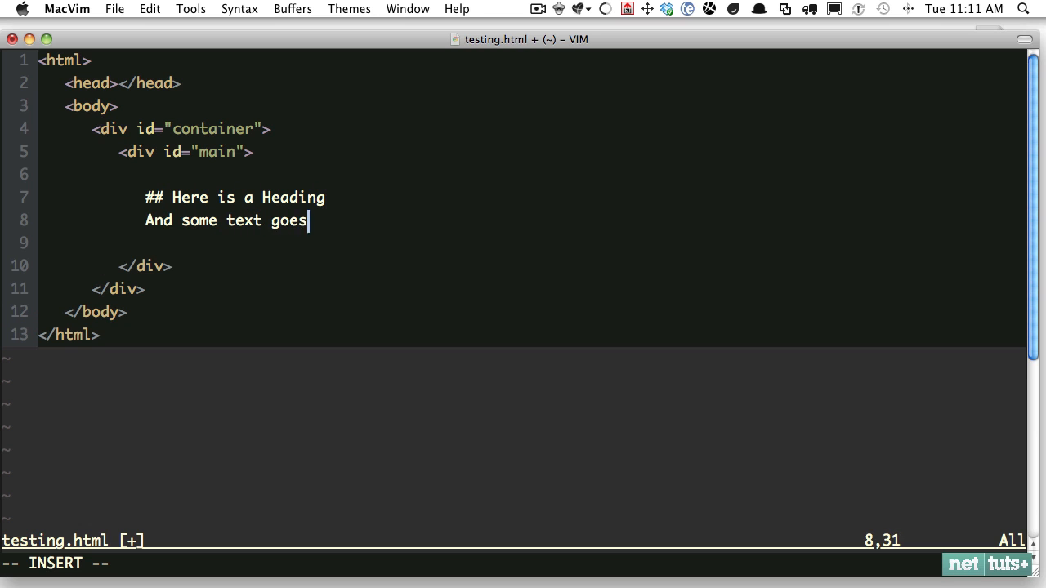
{"action": "type", "text": "here, along"}
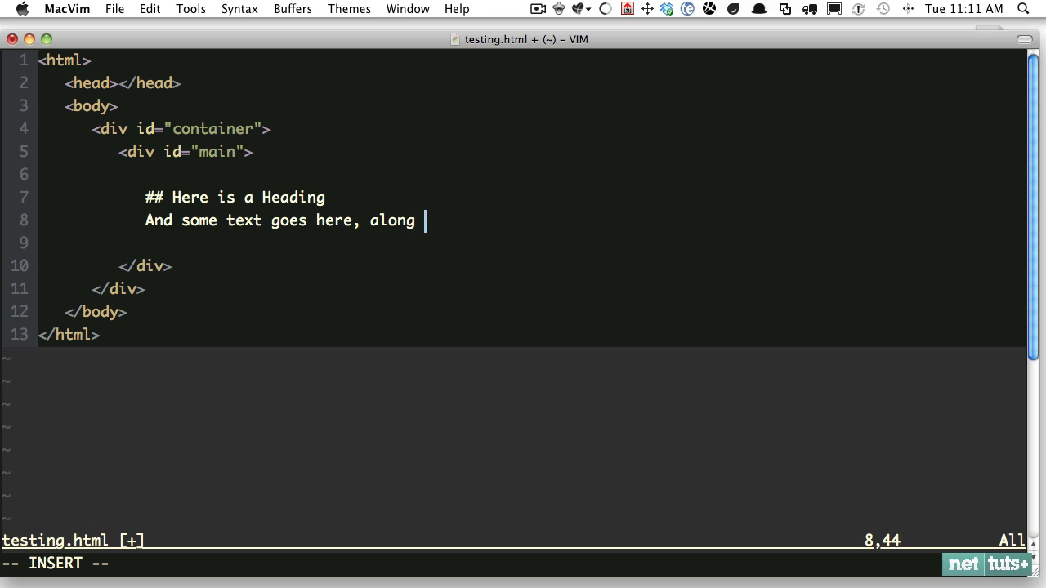
{"action": "type", "text": "with a list:"}
{"action": "type", "text": "> A"}
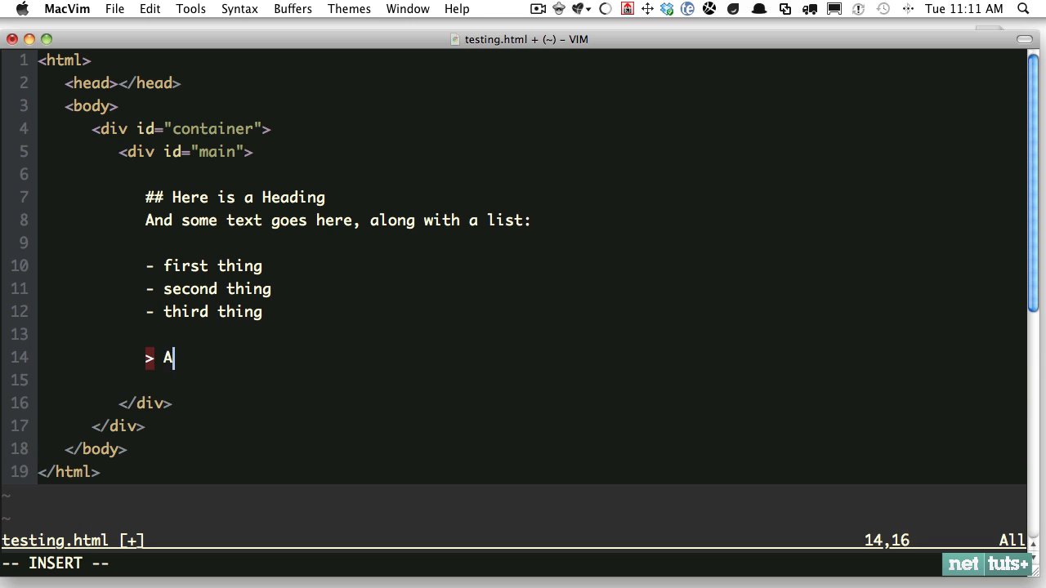
{"action": "type", "text": "blockquote here."}
{"action": "type", "text": "A"}
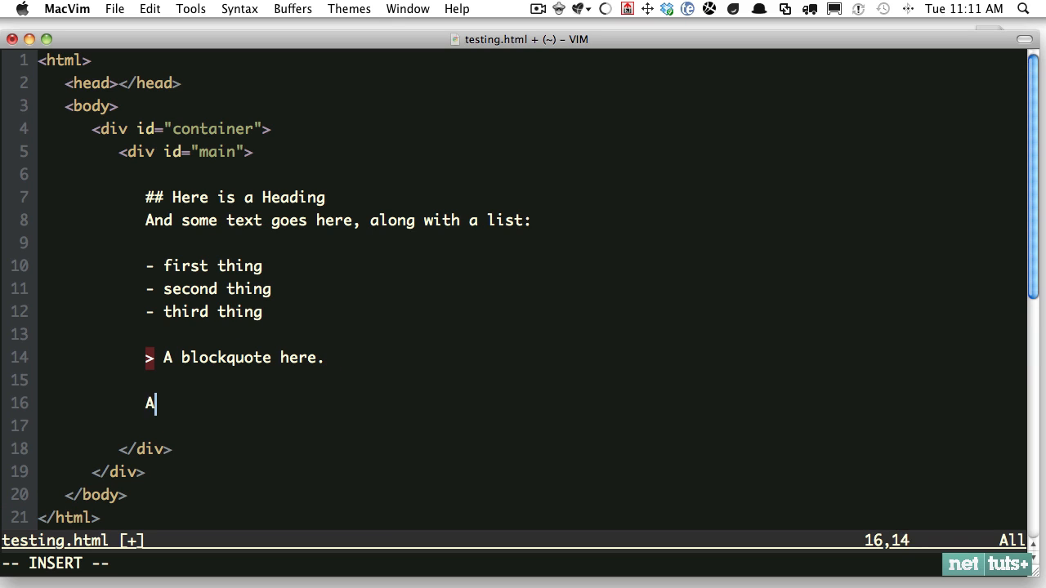
{"action": "type", "text": "nd finally, a 1c"}
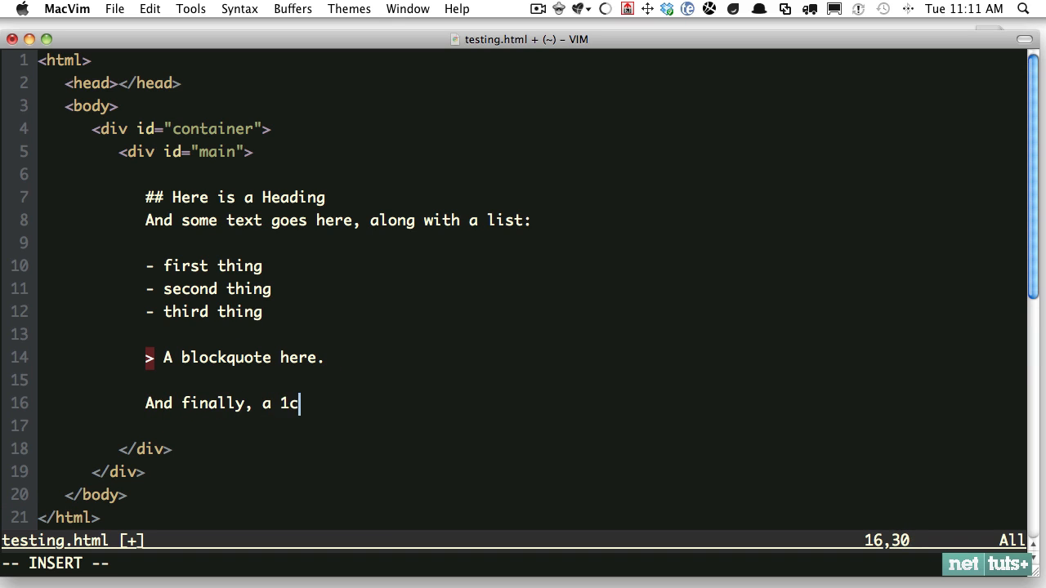
{"action": "type", "text": "`code frag"}
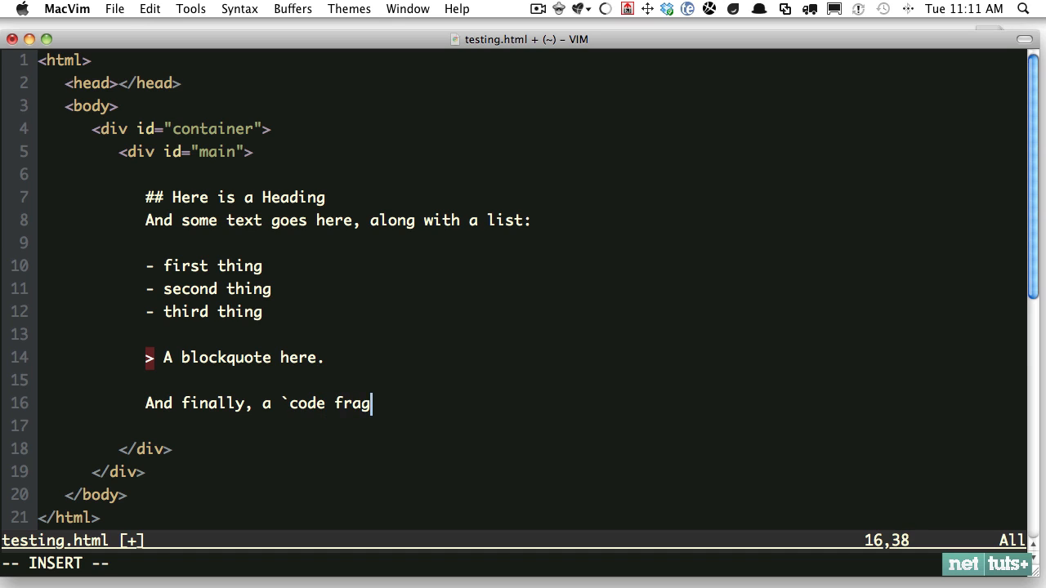
{"action": "type", "text": "ment` goes here."}
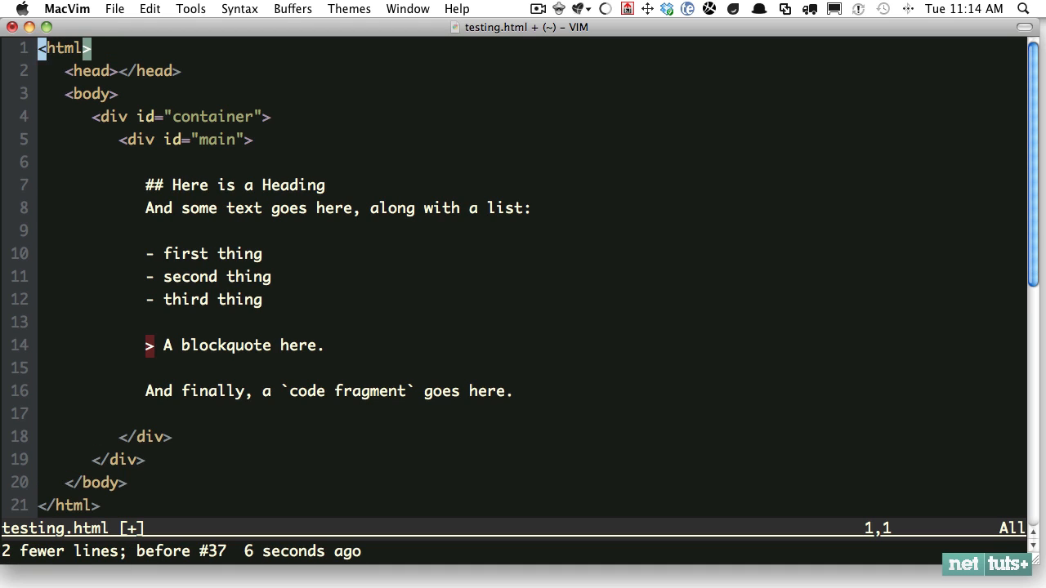
Step: Convert the buffer's Markdown to HTML with <leader>md and switch to Google Chrome
{"action": "key", "text": "V"}
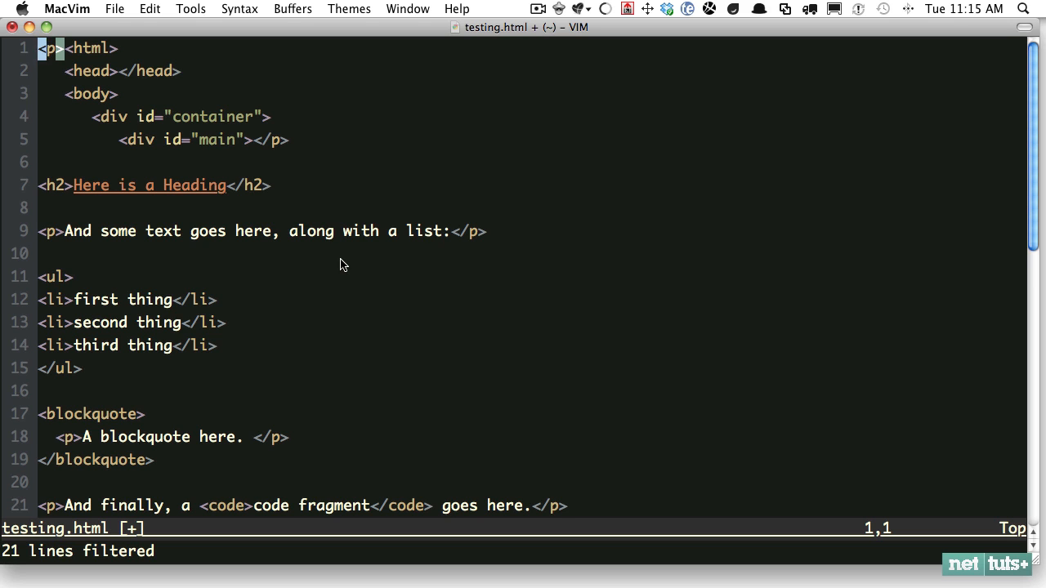
{"action": "mouse_move", "coordinate": [513, 223]}
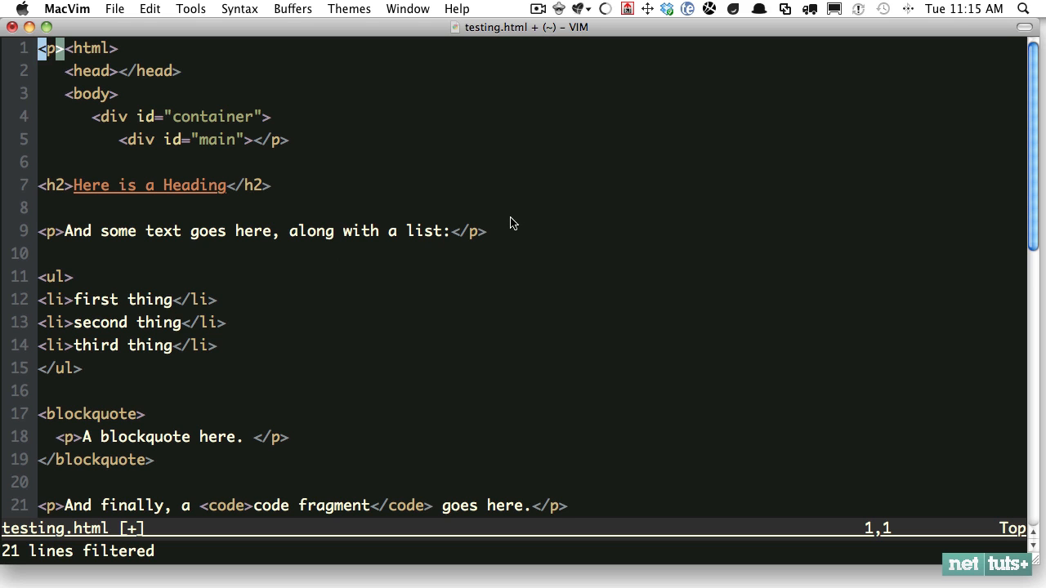
{"action": "mouse_move", "coordinate": [223, 560]}
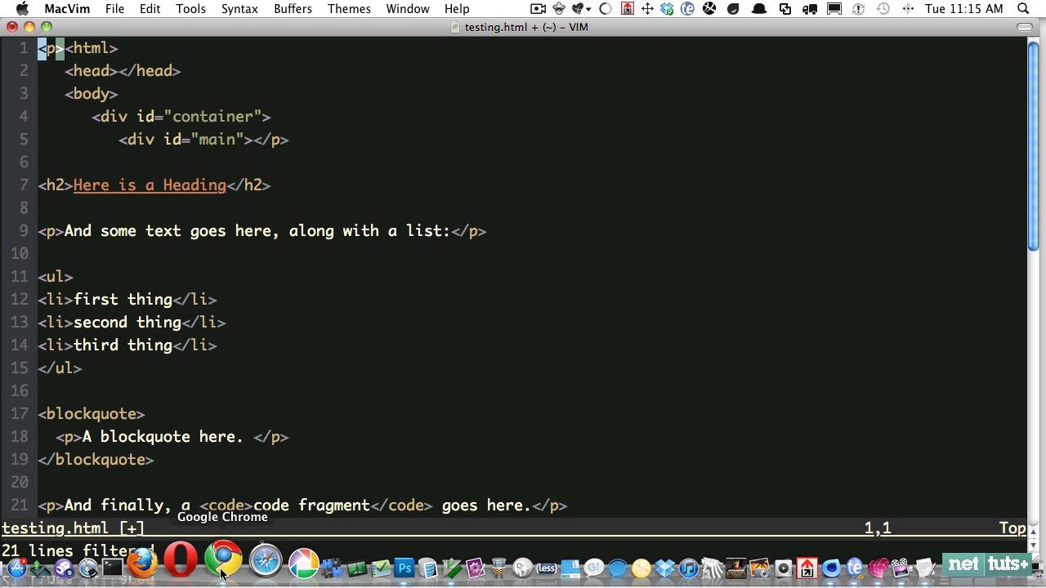
{"action": "left_click", "coordinate": [222, 560]}
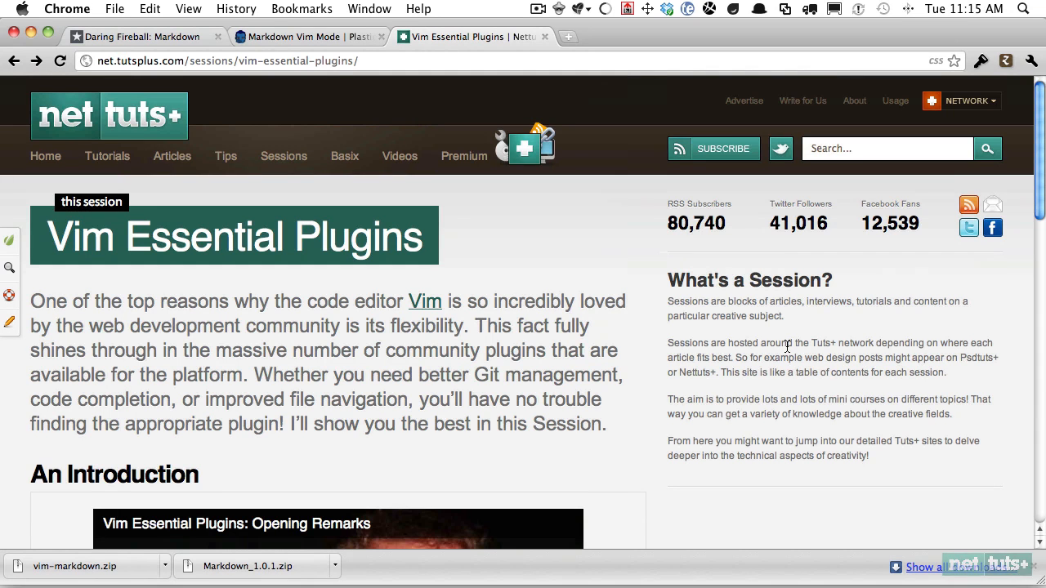